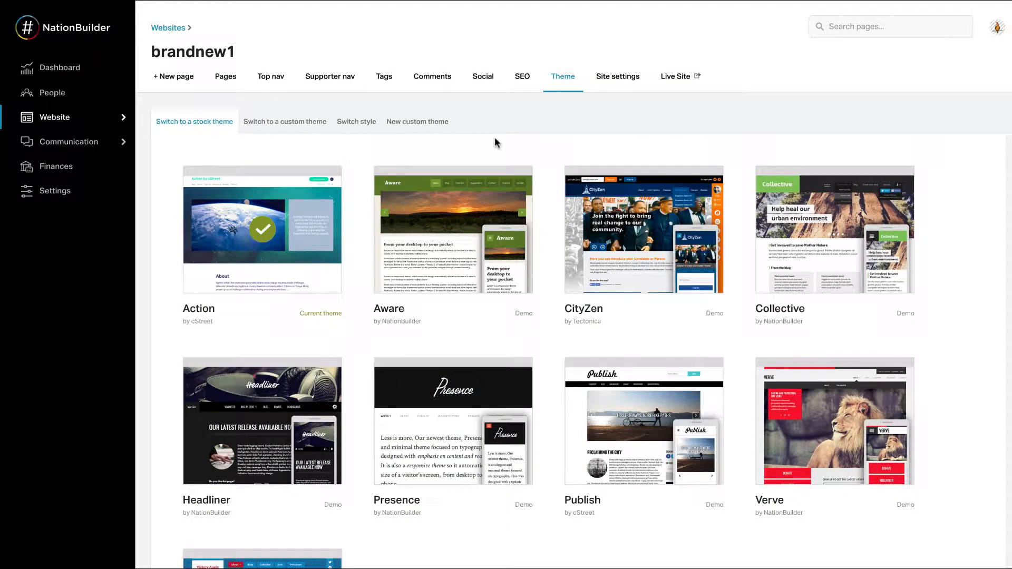
mouse_move(452, 431)
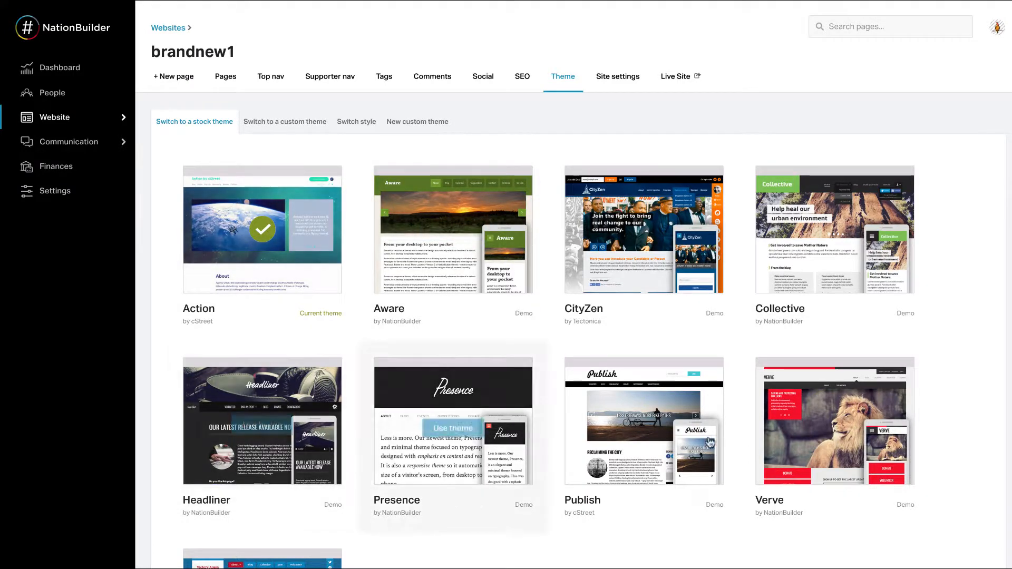
mouse_move(257, 156)
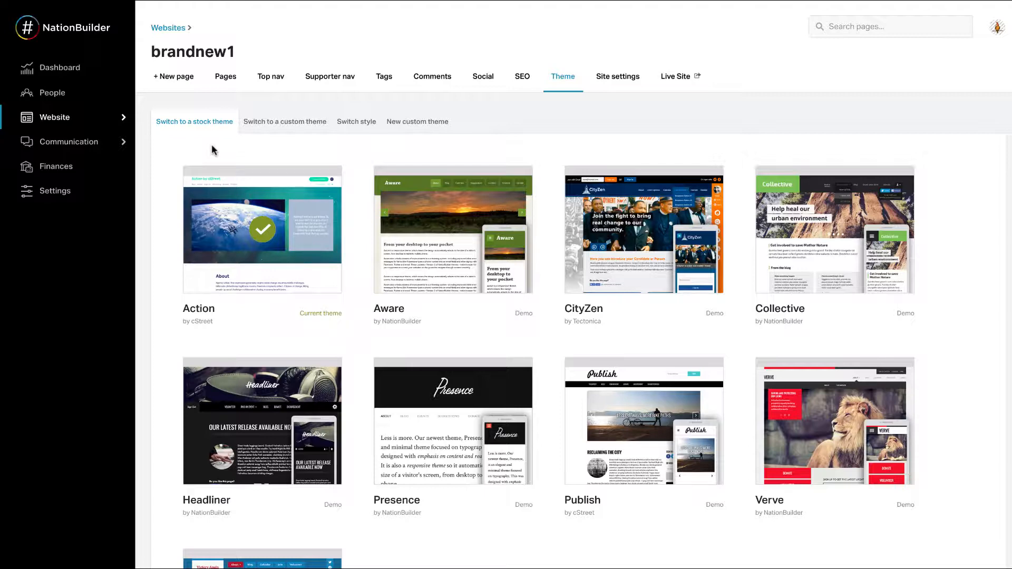
mouse_move(232, 118)
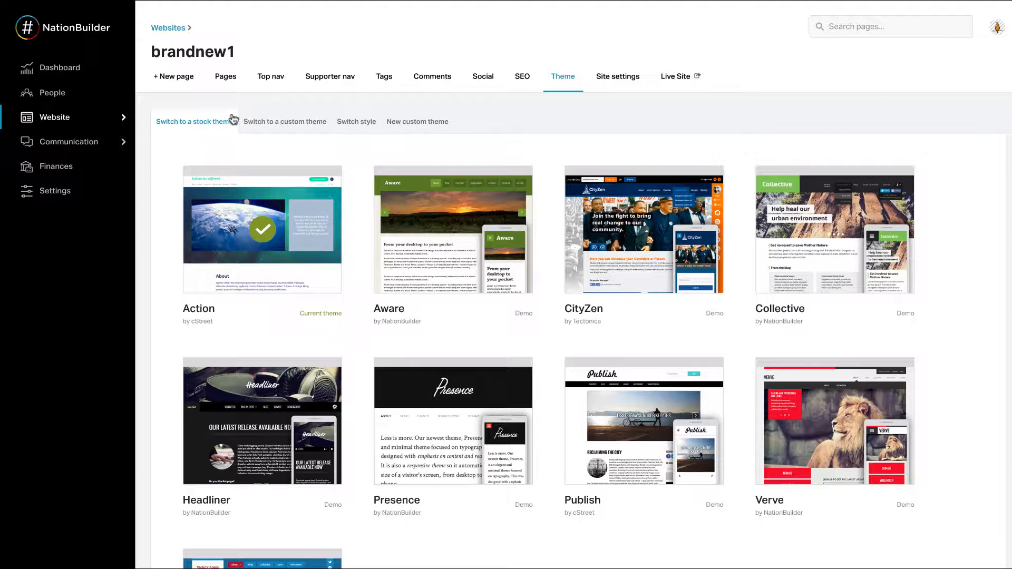
List brandnew1's active pages and expand the Website section showing both sites.
left_click(225, 76)
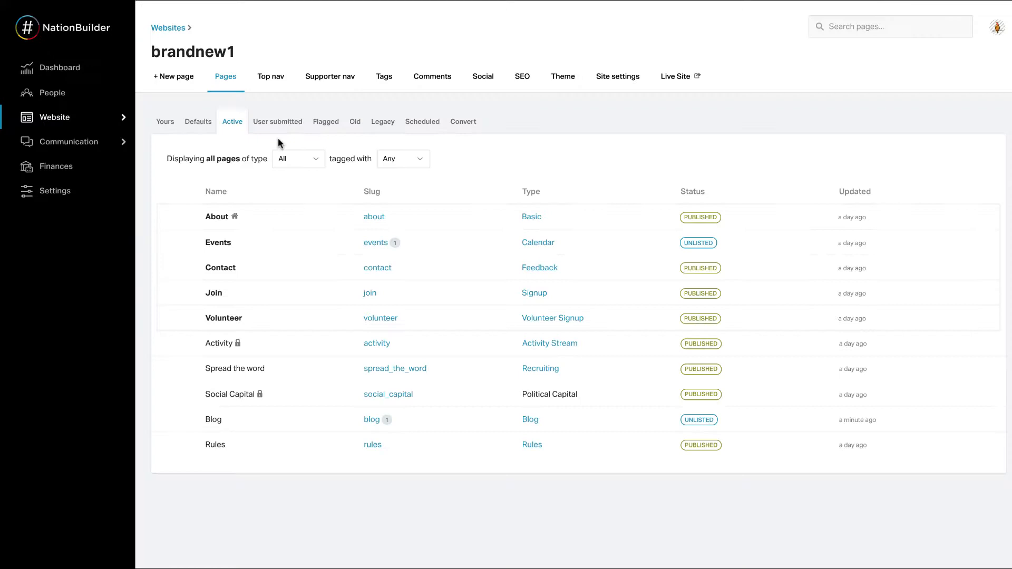
mouse_move(194, 208)
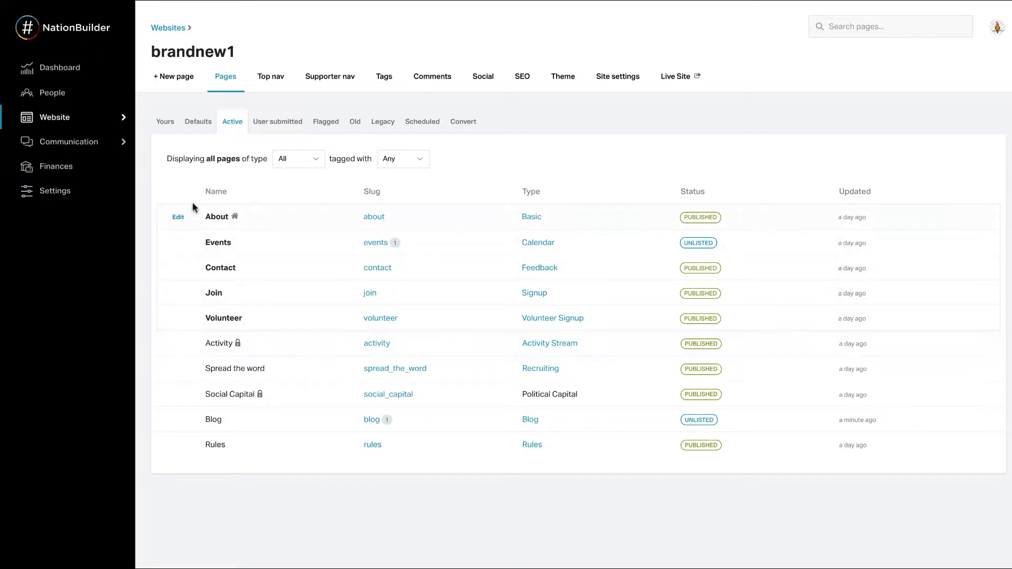
mouse_move(185, 179)
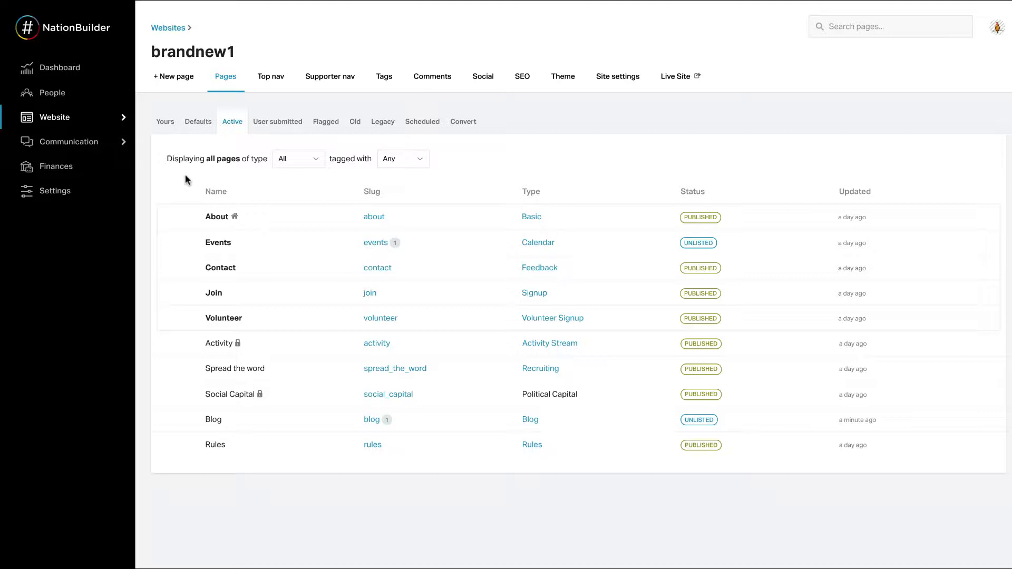
mouse_move(327, 187)
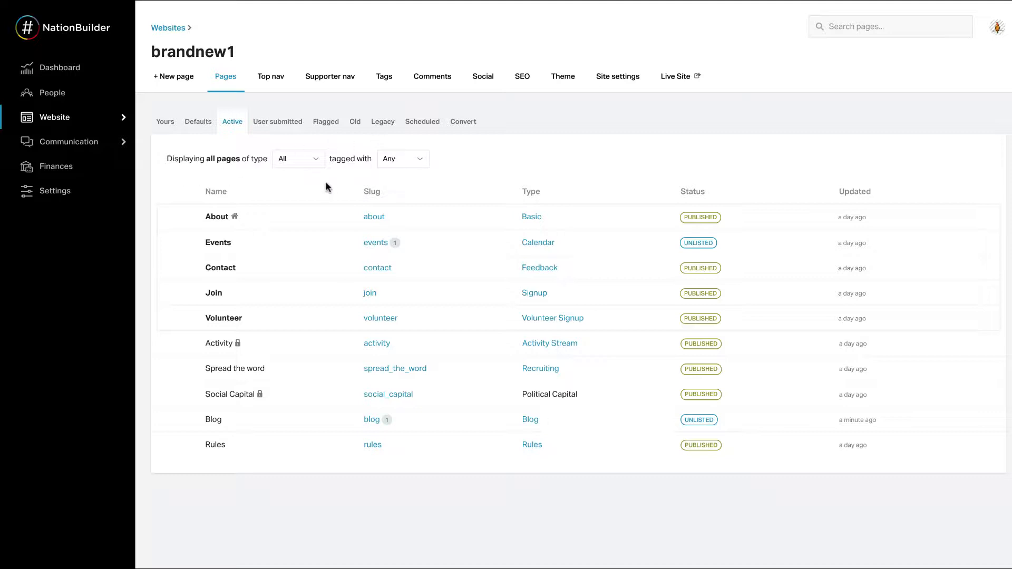
left_click(55, 117)
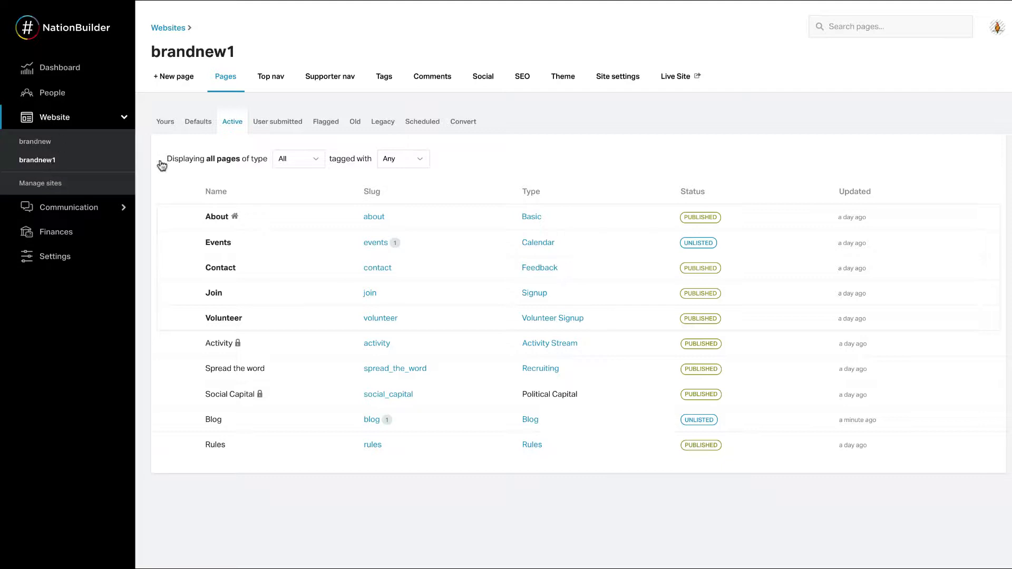
mouse_move(523, 138)
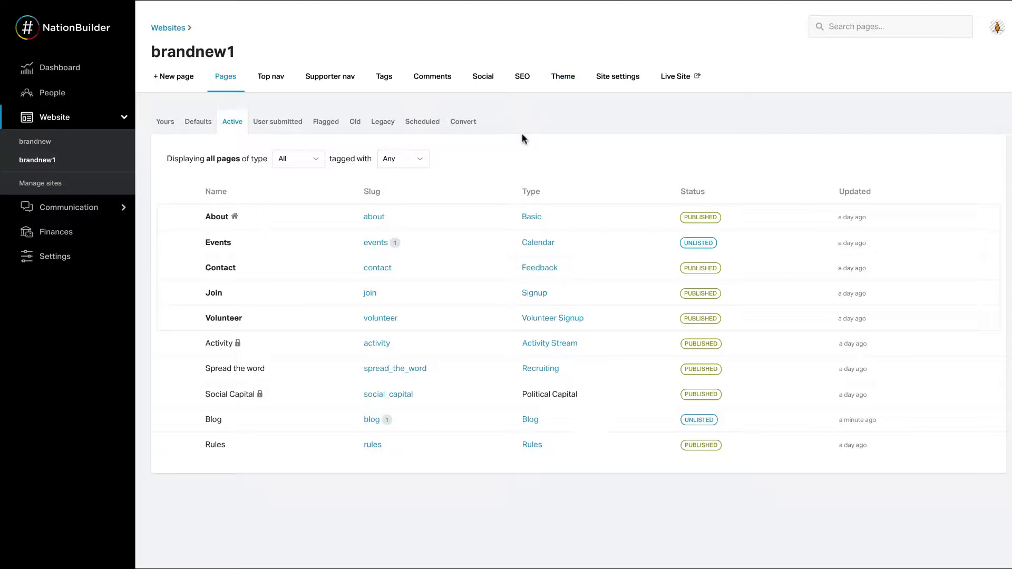
Go to the Theme area and bring up the Publish theme's style variations.
left_click(563, 76)
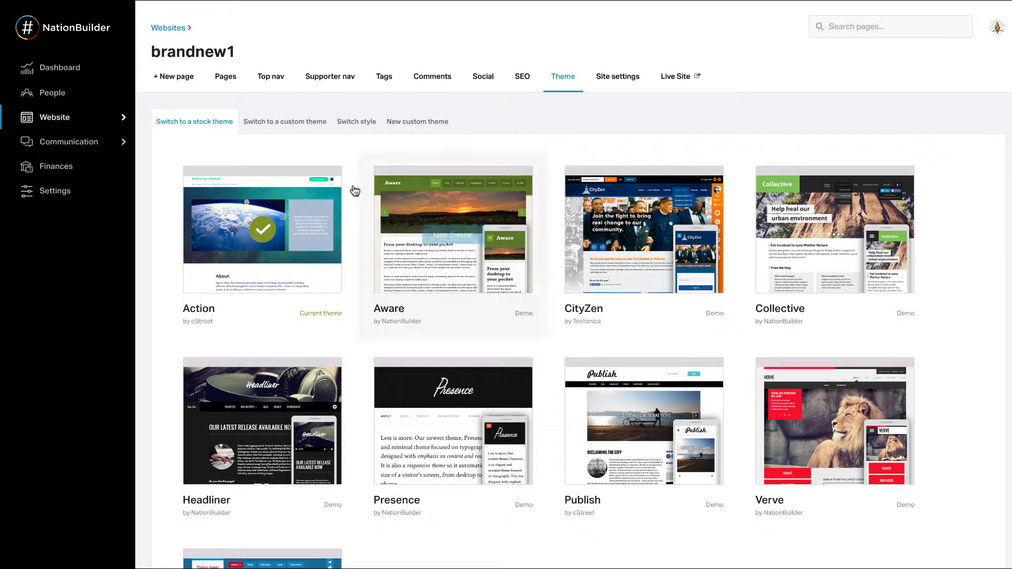
mouse_move(644, 422)
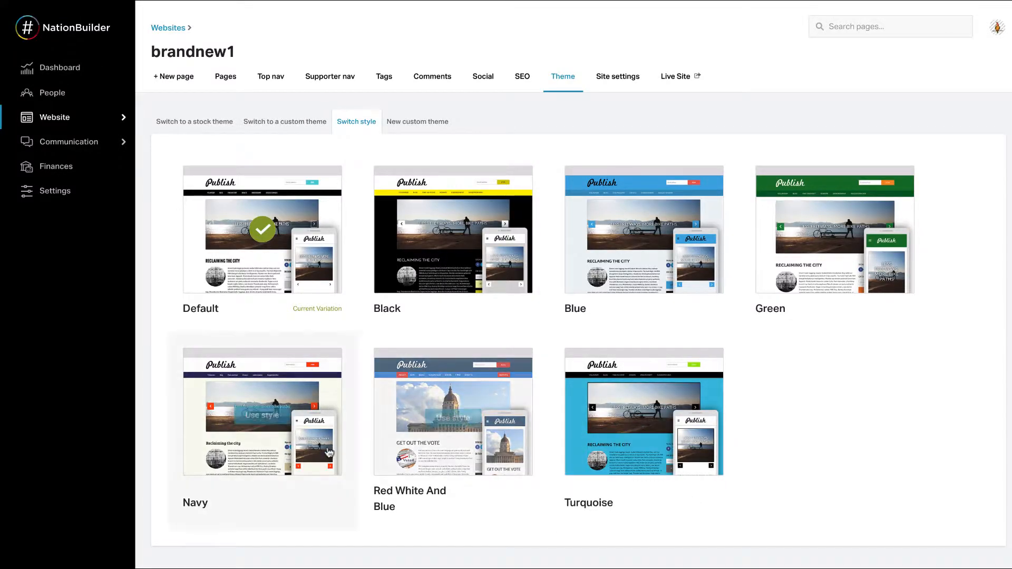
mouse_move(454, 233)
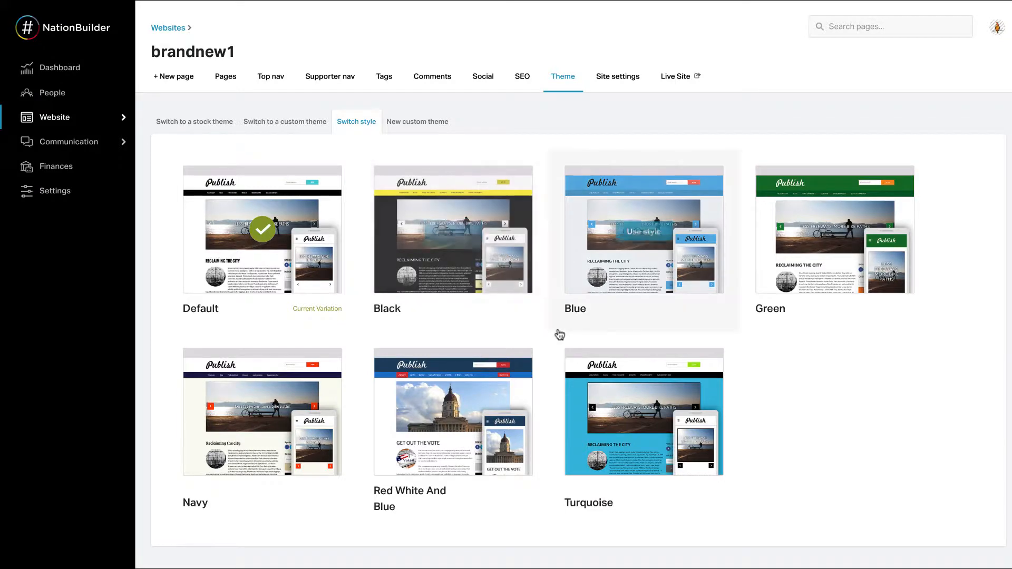
left_click(454, 230)
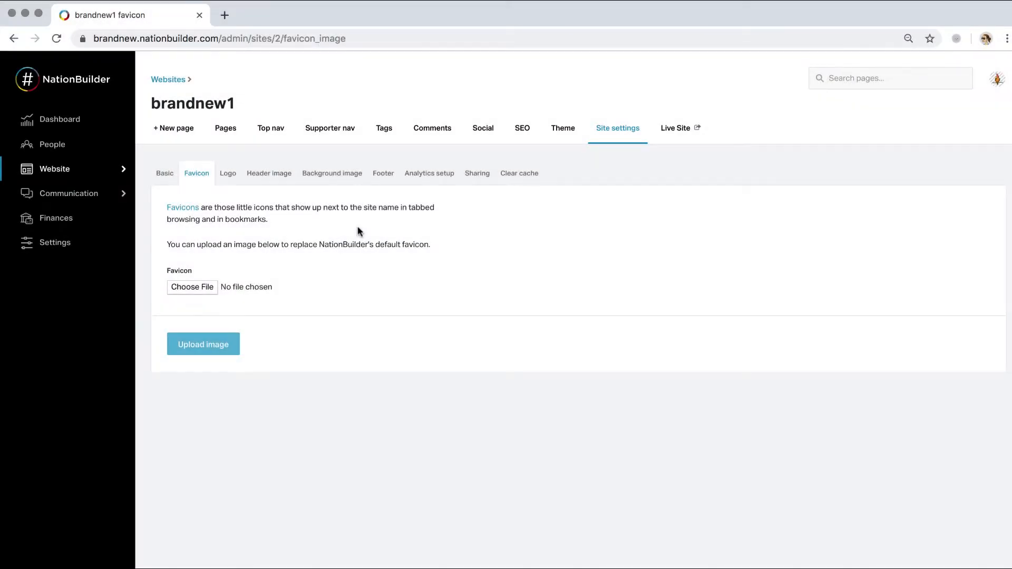
mouse_move(357, 180)
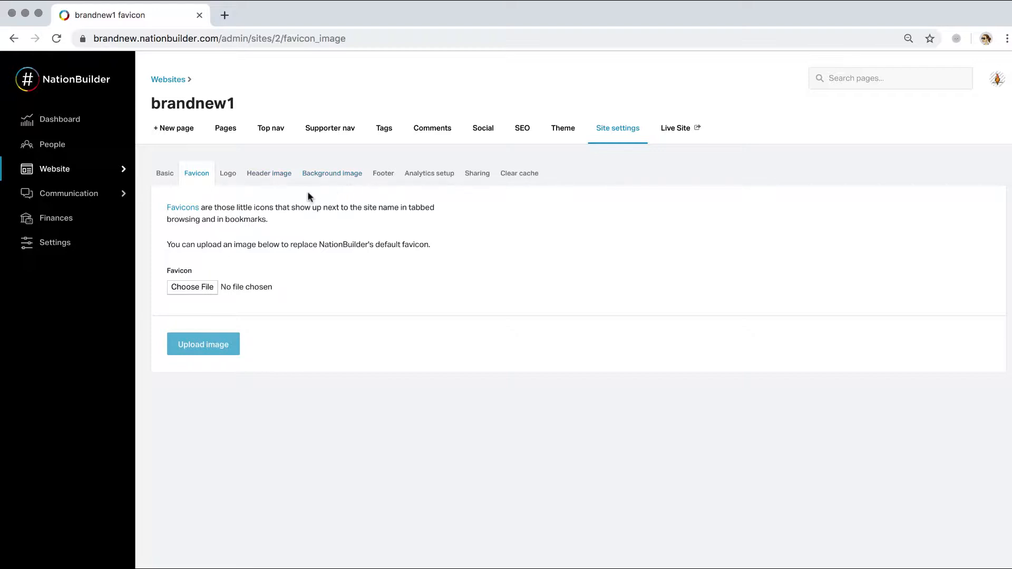
mouse_move(298, 197)
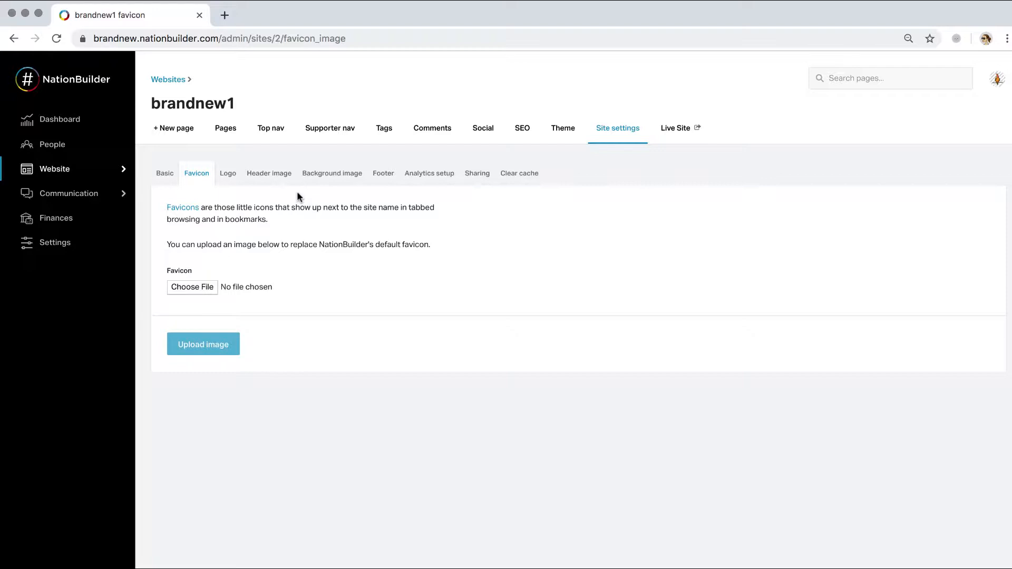
mouse_move(198, 190)
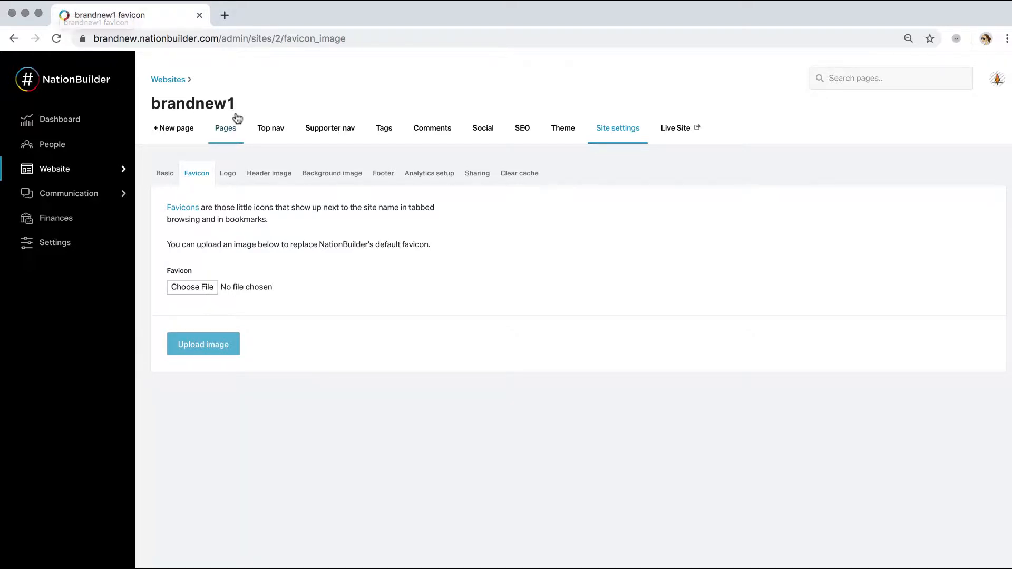
mouse_move(261, 201)
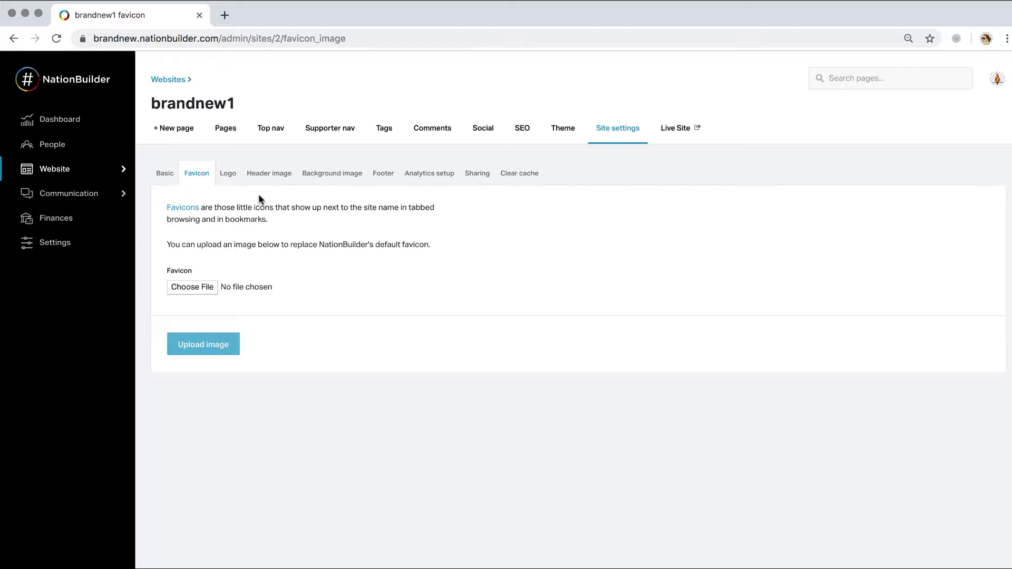
mouse_move(75, 182)
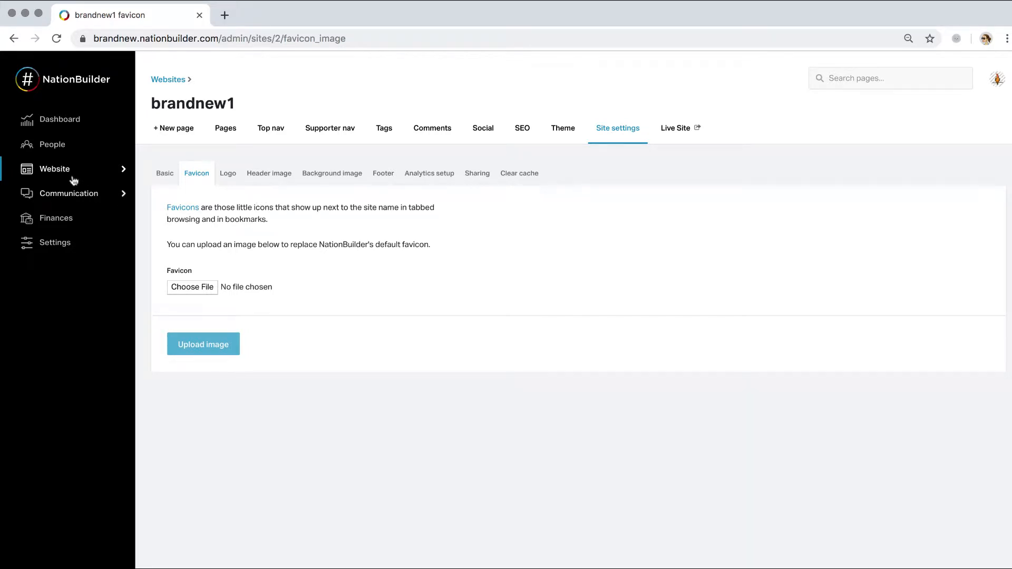
Choose Favicon.png in the favicon settings and upload it as brandnew1's favicon.
left_click(55, 168)
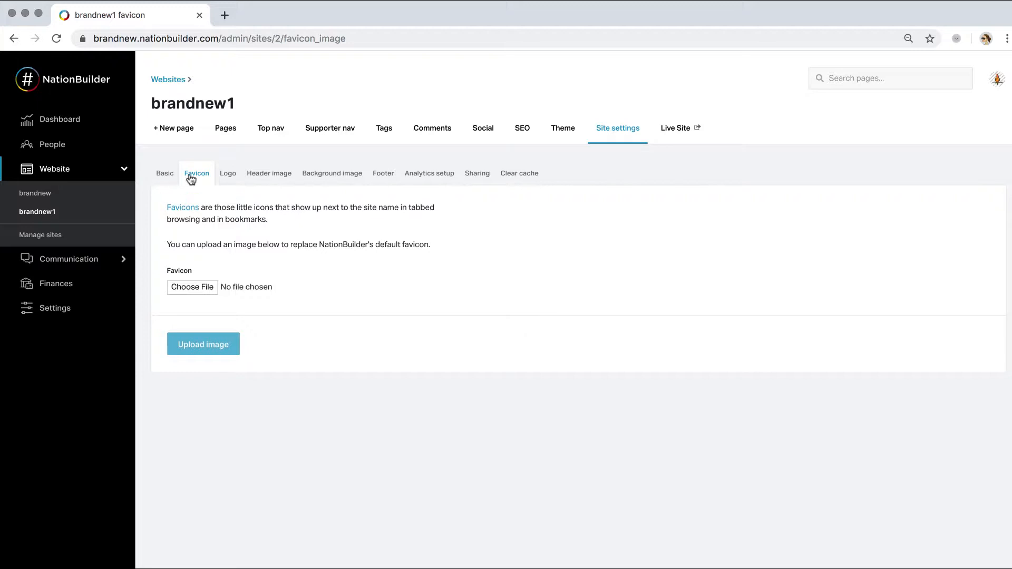
mouse_move(209, 281)
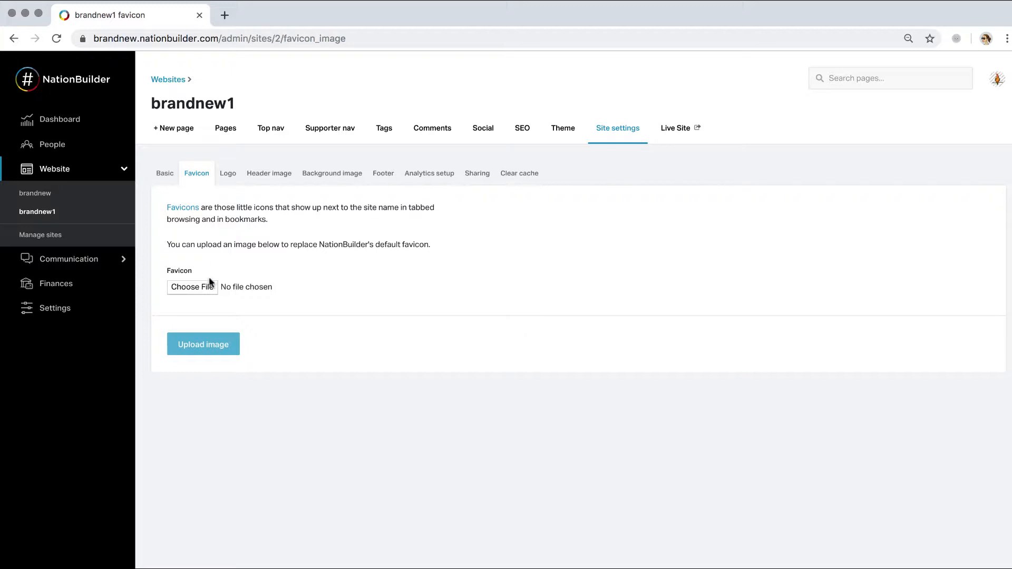
left_click(192, 287)
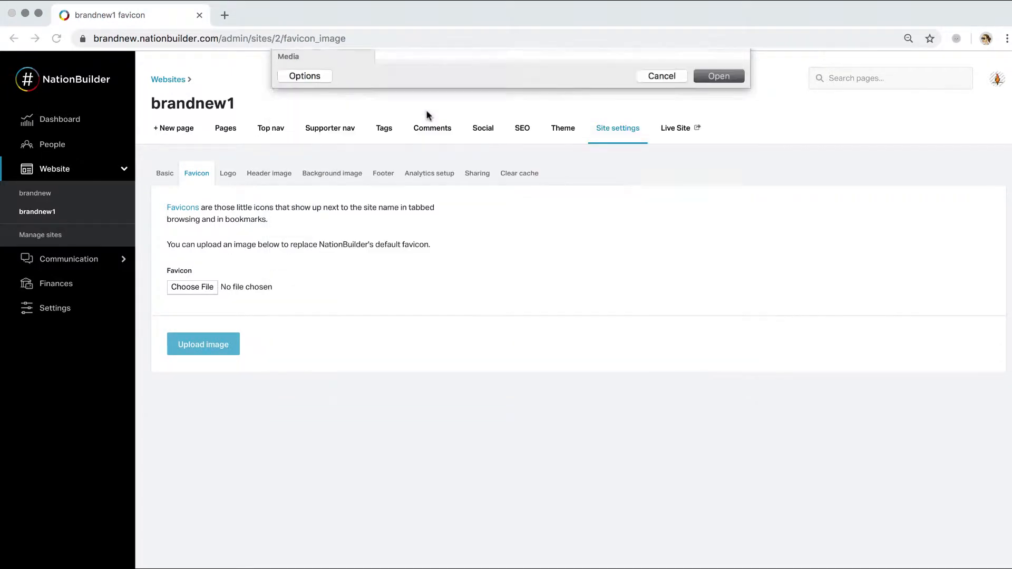
left_click(719, 76)
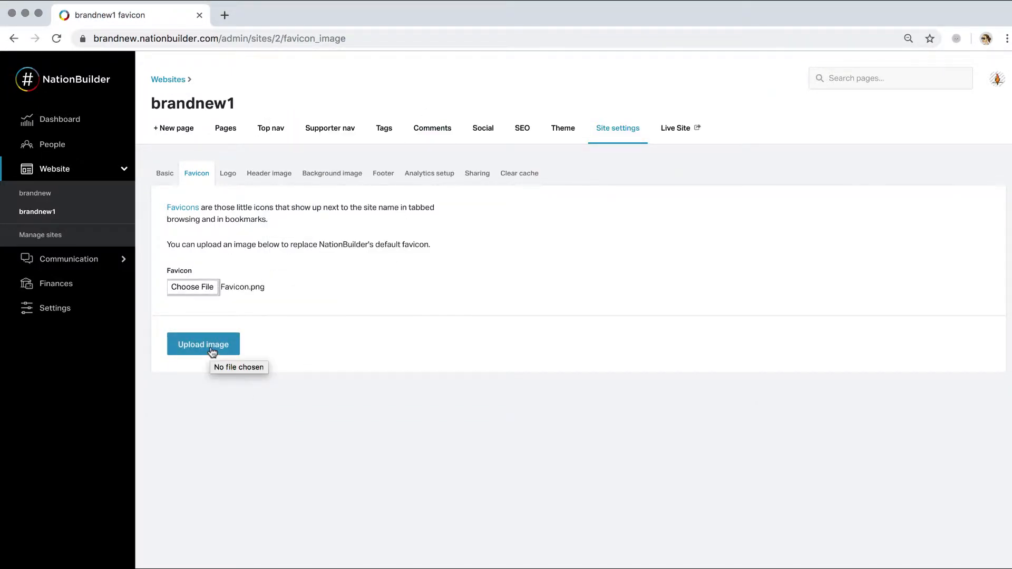
left_click(203, 344)
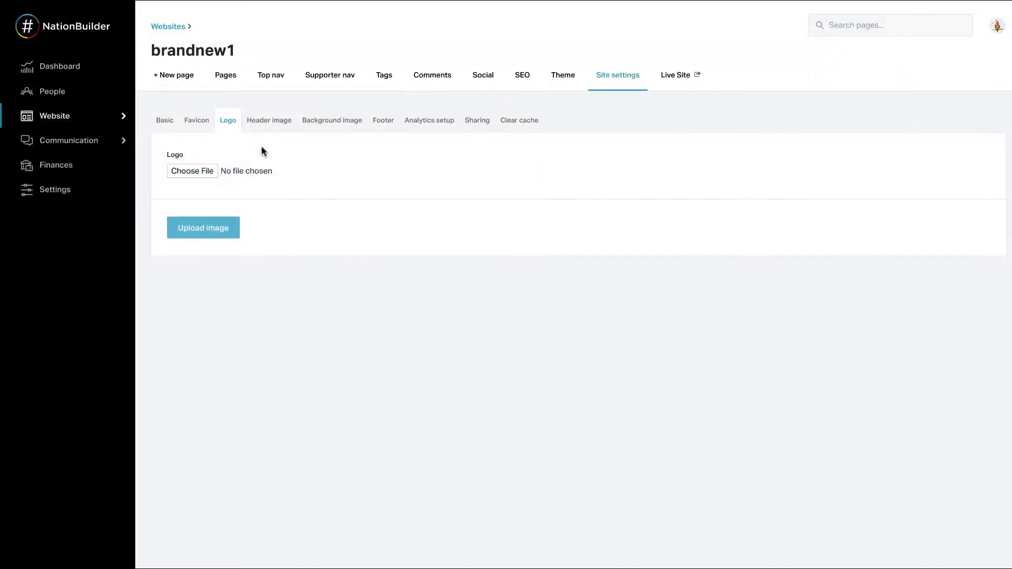
mouse_move(228, 122)
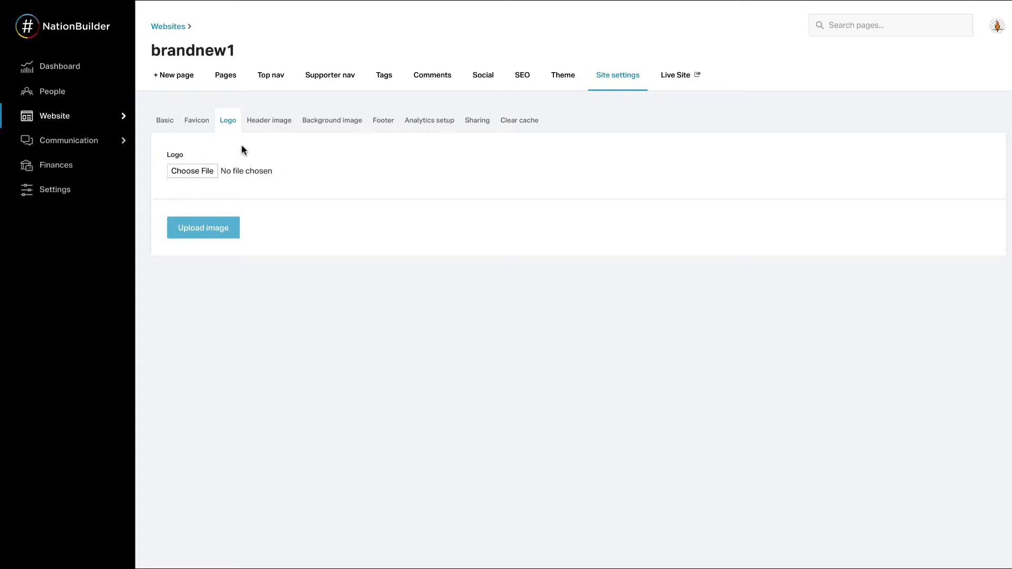
Upload Logo.png as the brandnew1 site logo, then remove the current logo.
left_click(54, 116)
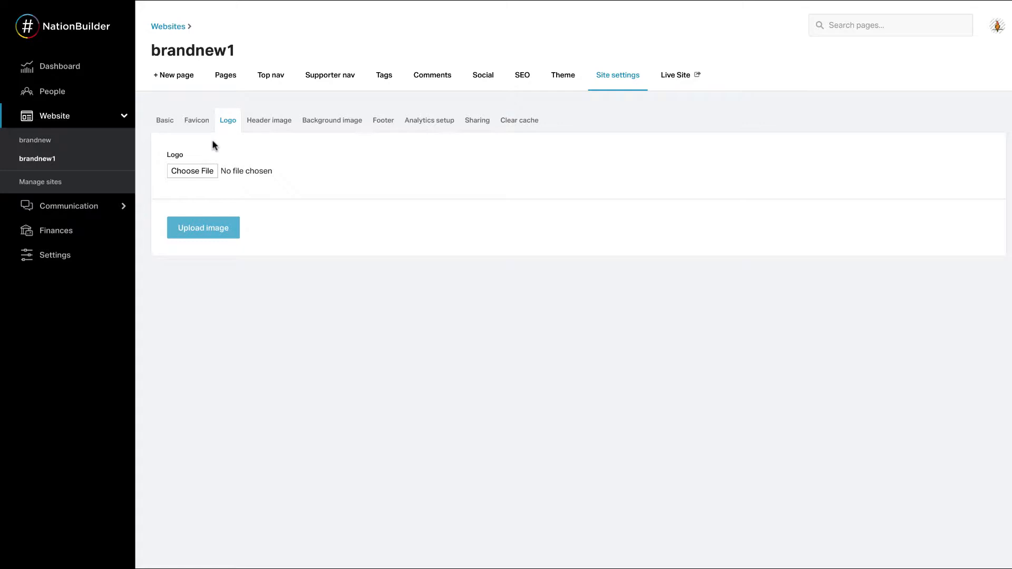
left_click(192, 171)
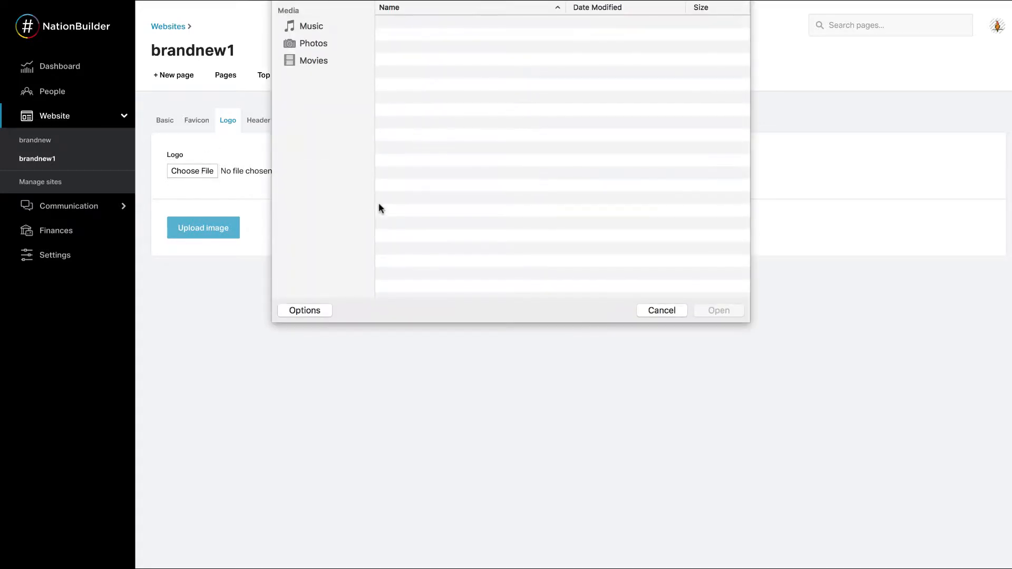
left_click(662, 310)
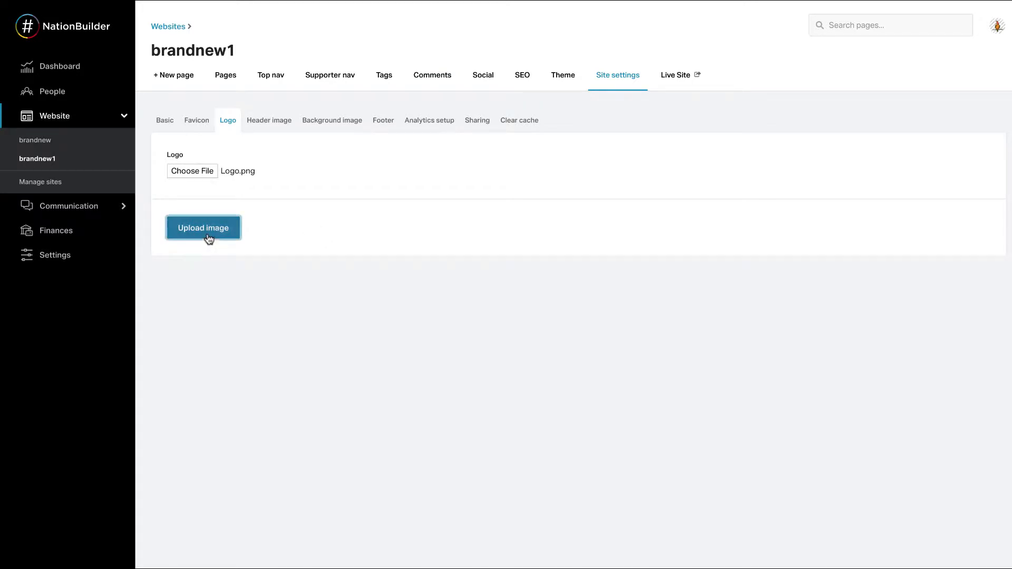
left_click(203, 228)
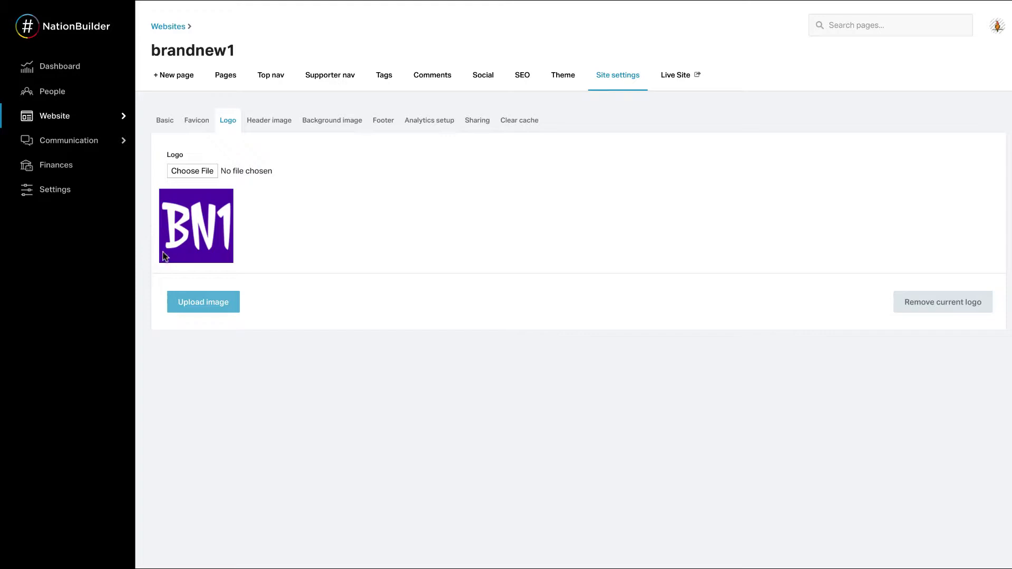
mouse_move(936, 312)
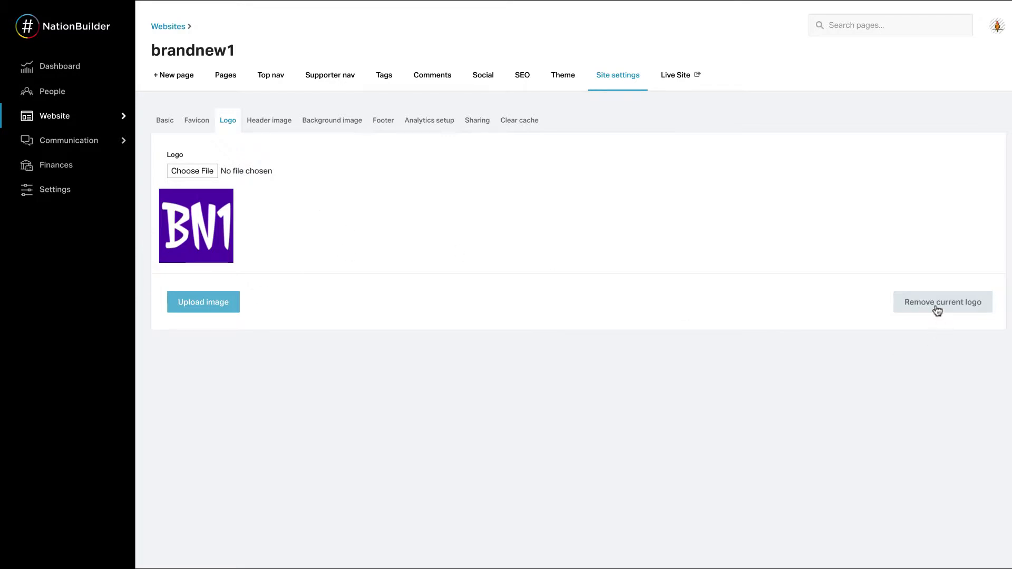
left_click(269, 120)
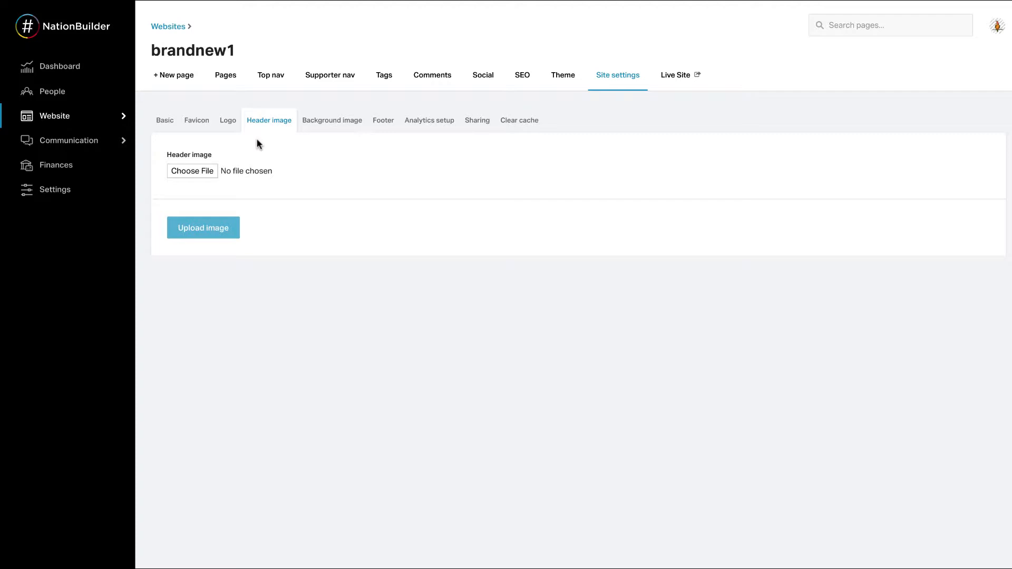
Choose Header.png and upload it as brandnew1's header image.
left_click(55, 116)
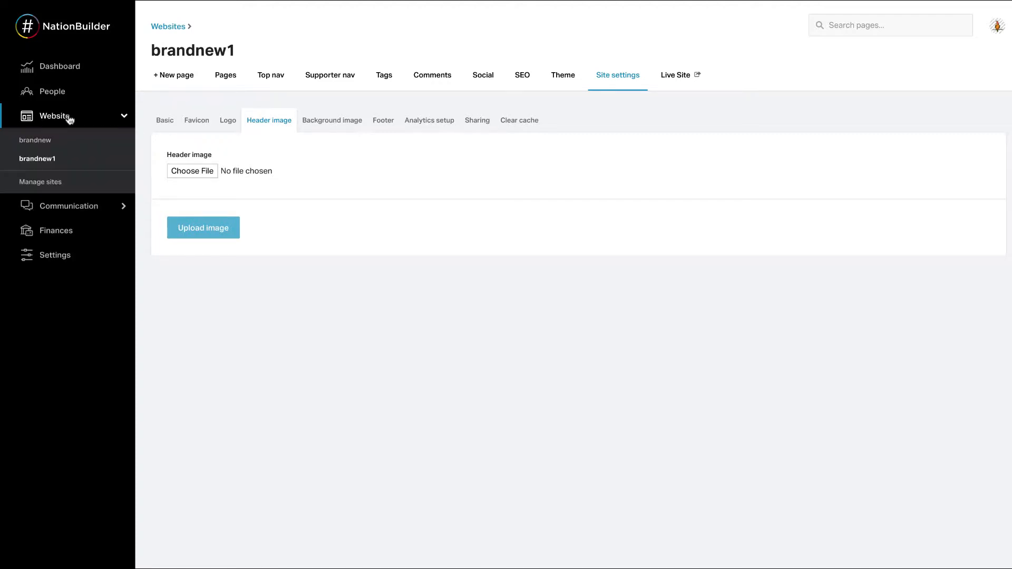
mouse_move(371, 162)
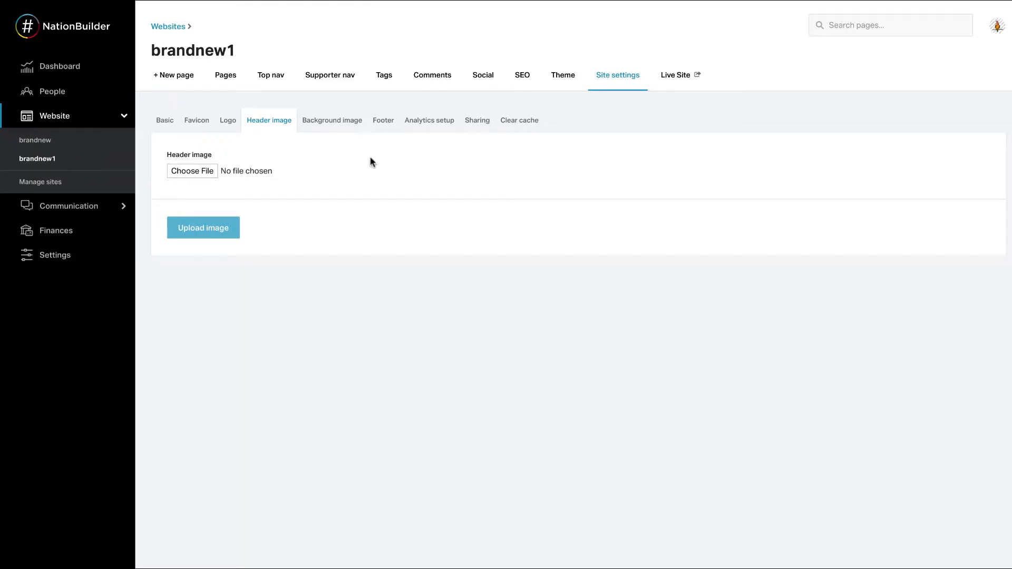
mouse_move(256, 127)
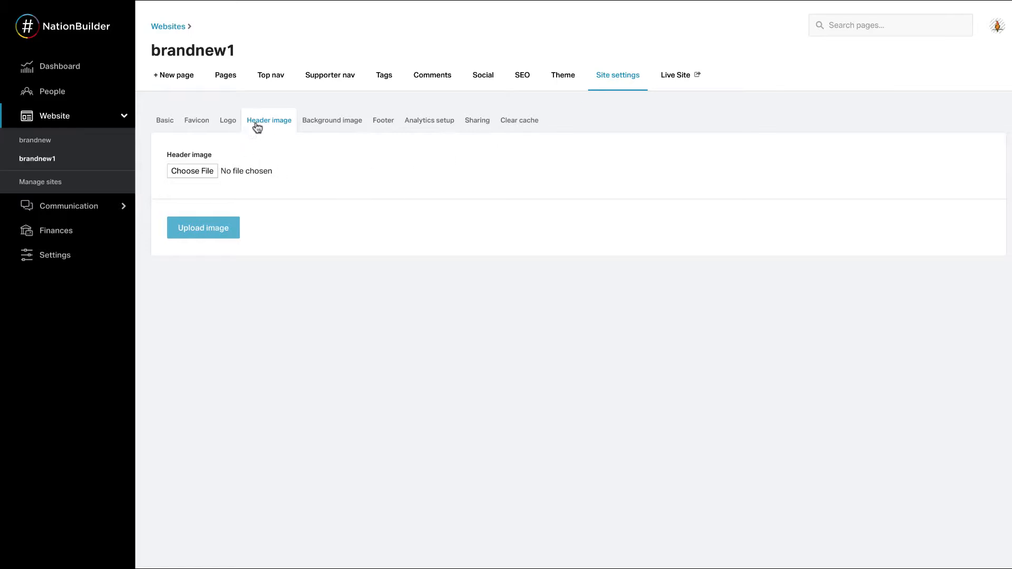
mouse_move(234, 141)
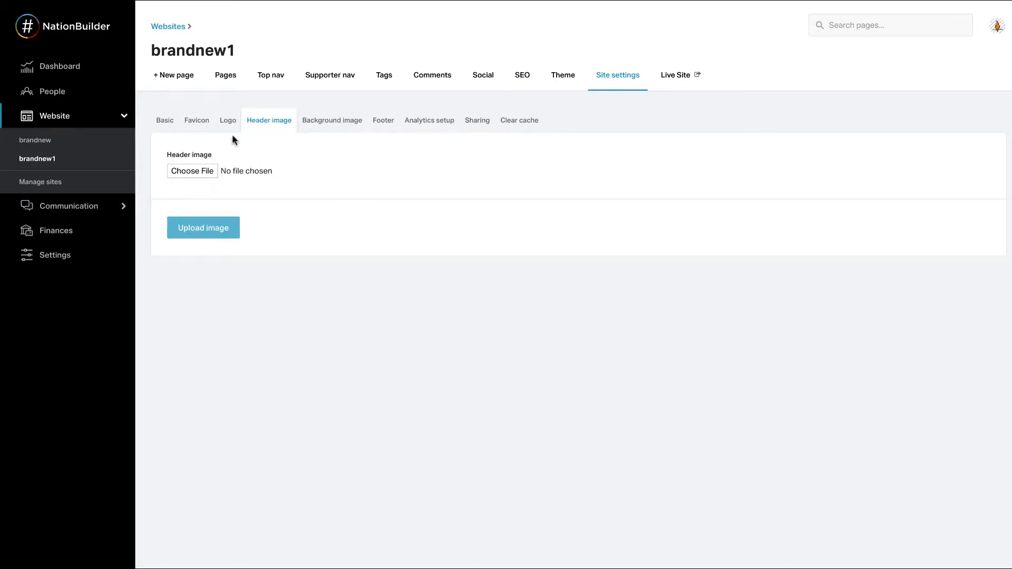
left_click(191, 171)
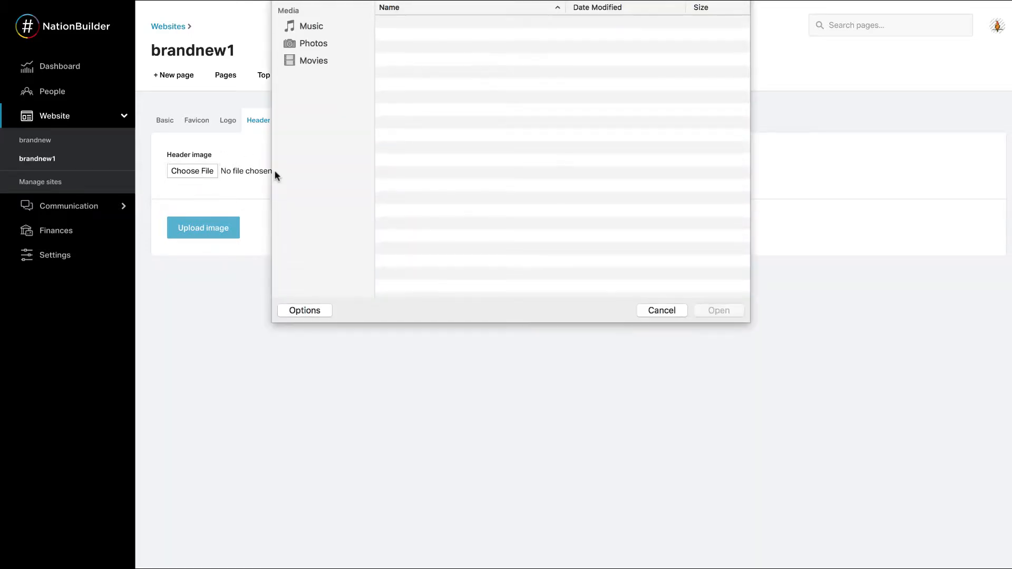
left_click(662, 310)
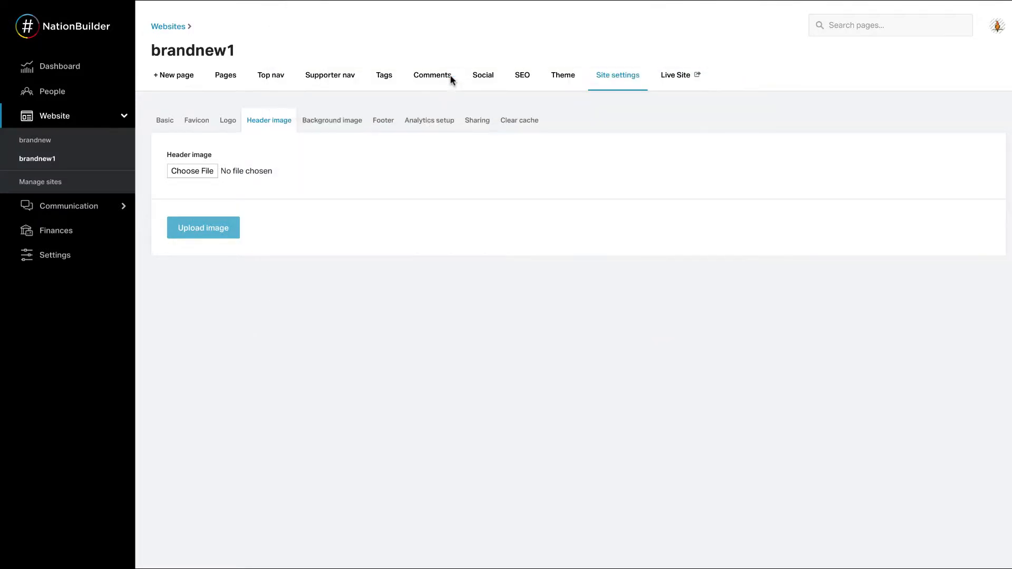
left_click(192, 170)
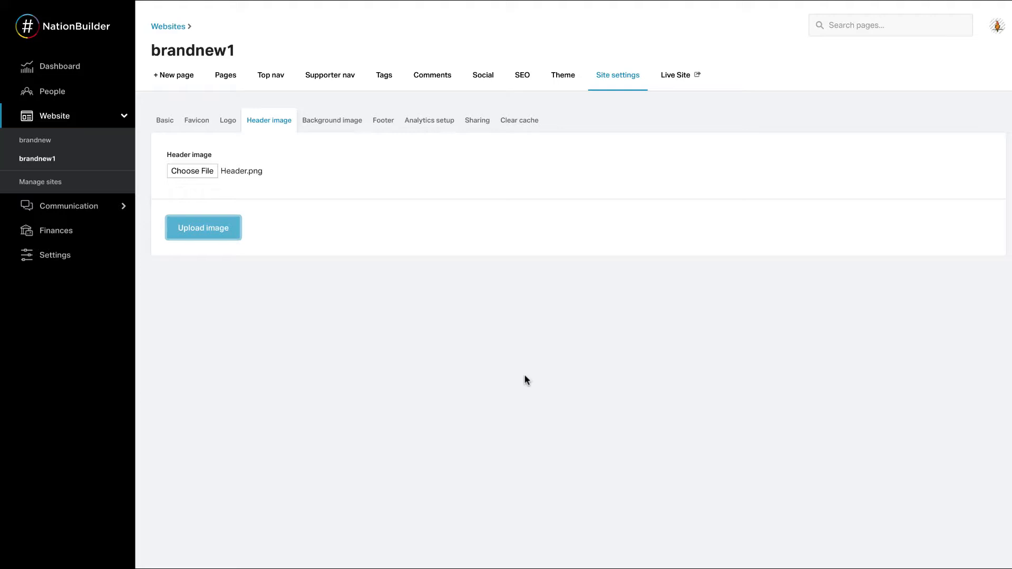
left_click(202, 228)
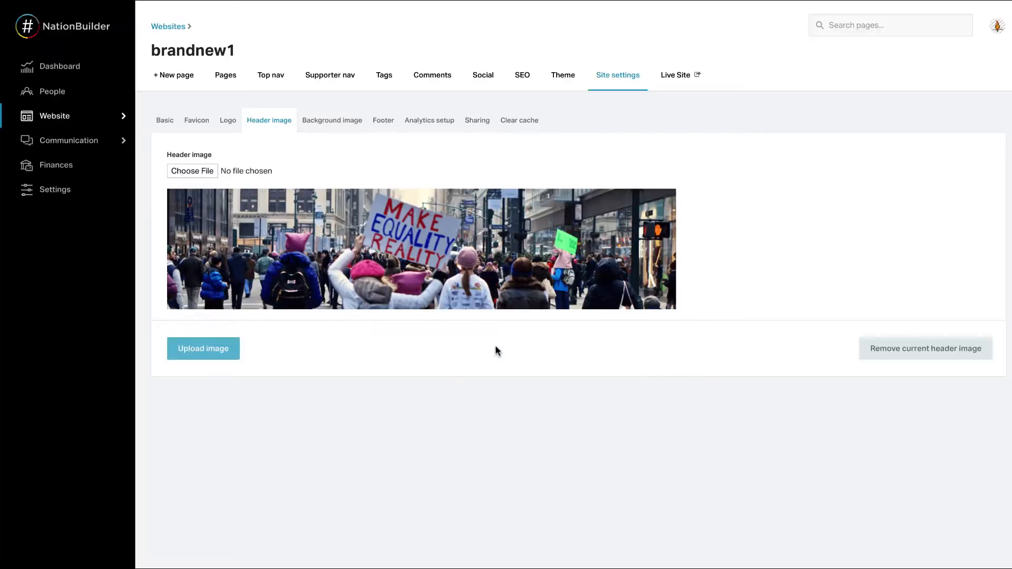
mouse_move(894, 356)
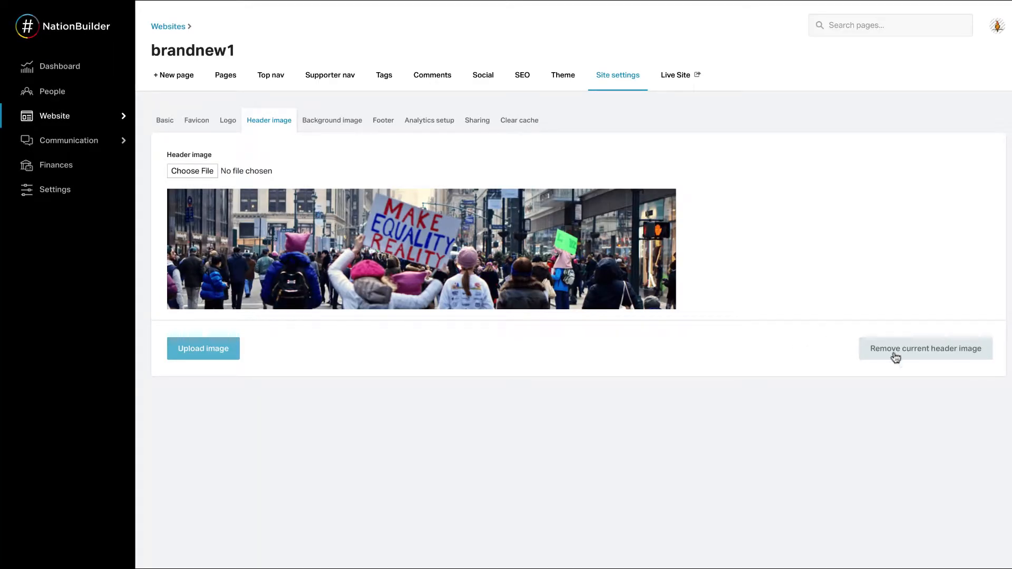
mouse_move(927, 358)
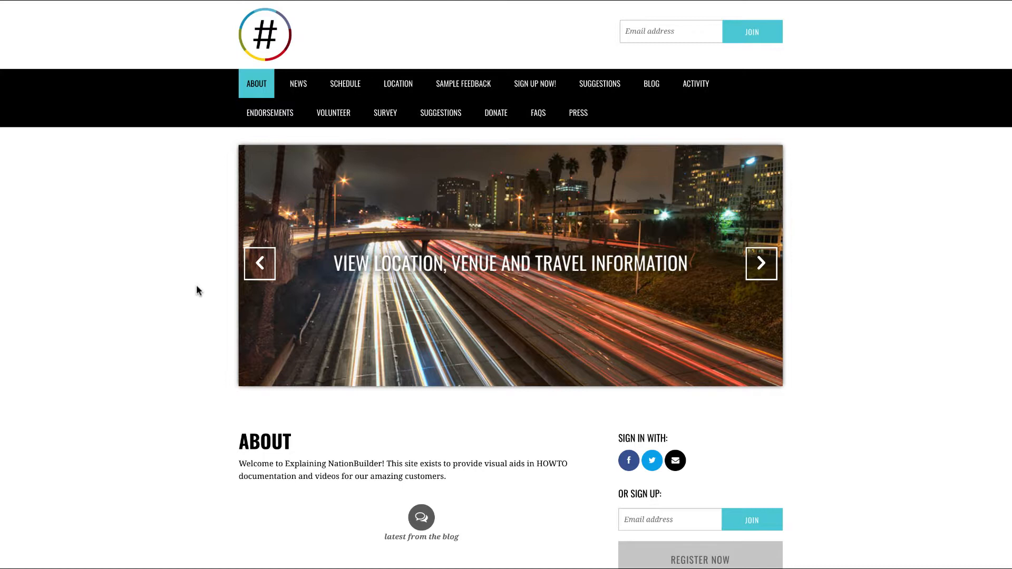
mouse_move(369, 502)
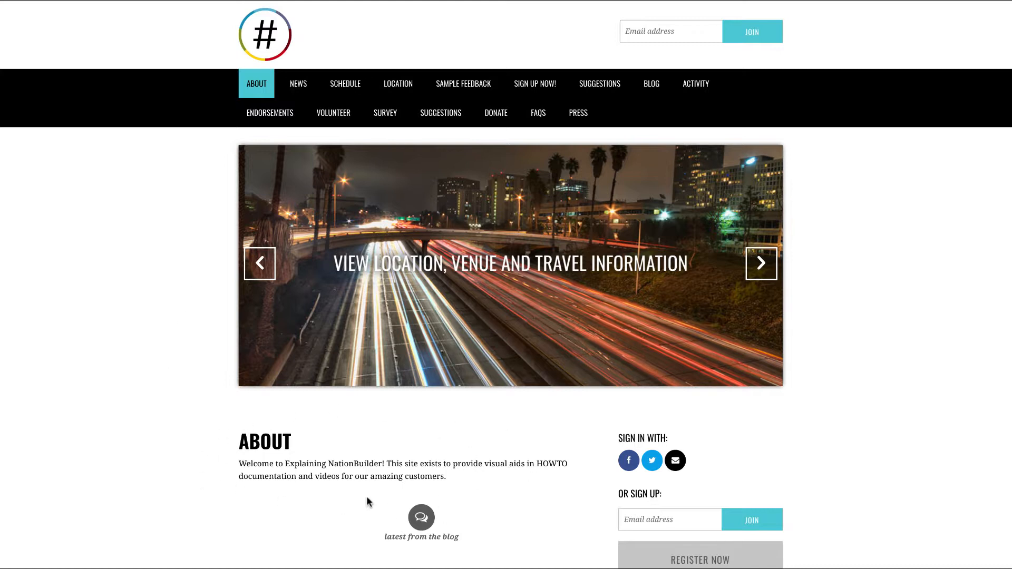
mouse_move(257, 419)
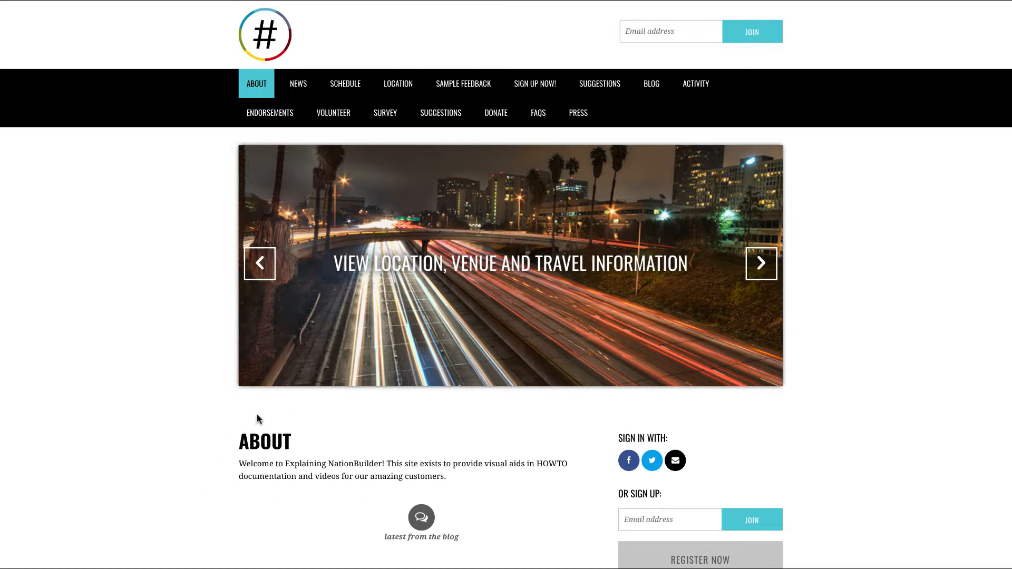
mouse_move(662, 304)
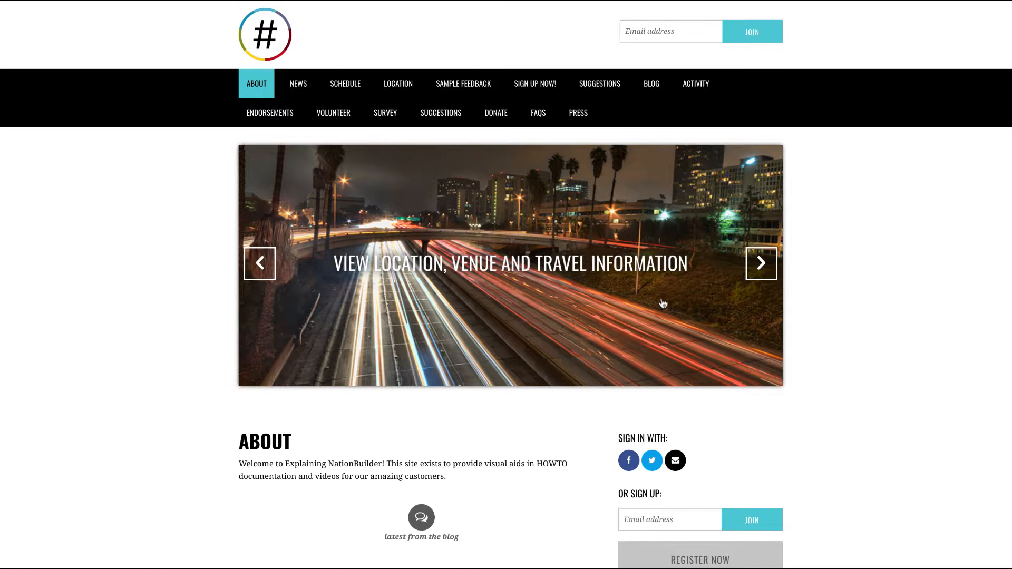
Advance the live homepage slider twice and scroll through the blog and events sections.
left_click(761, 263)
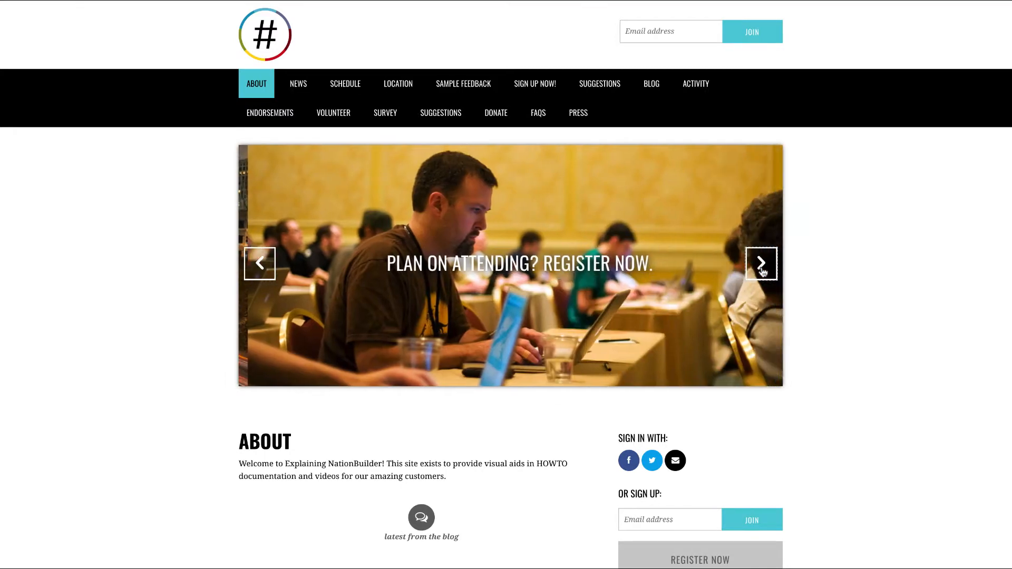
left_click(761, 264)
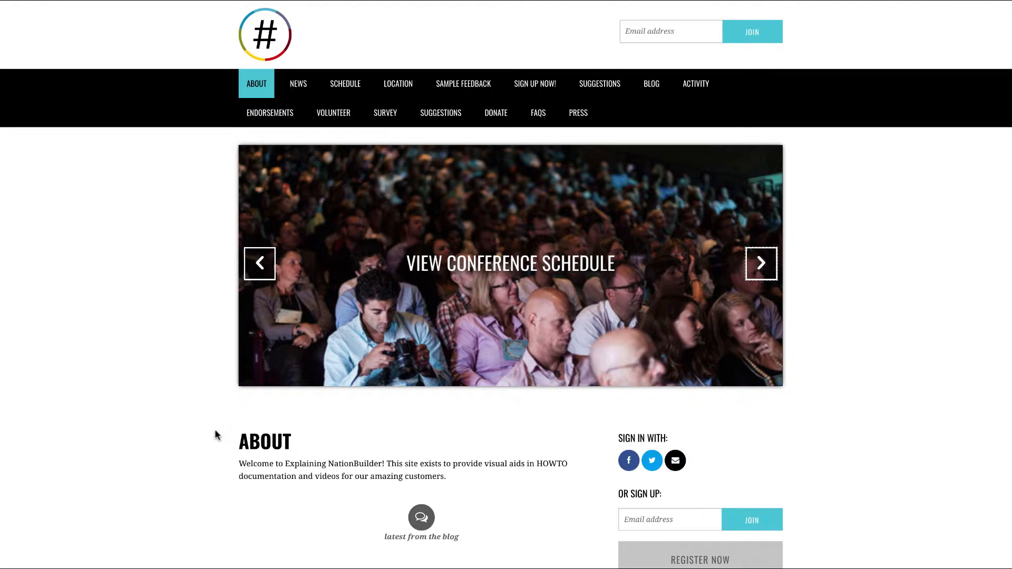
scroll("down", 3)
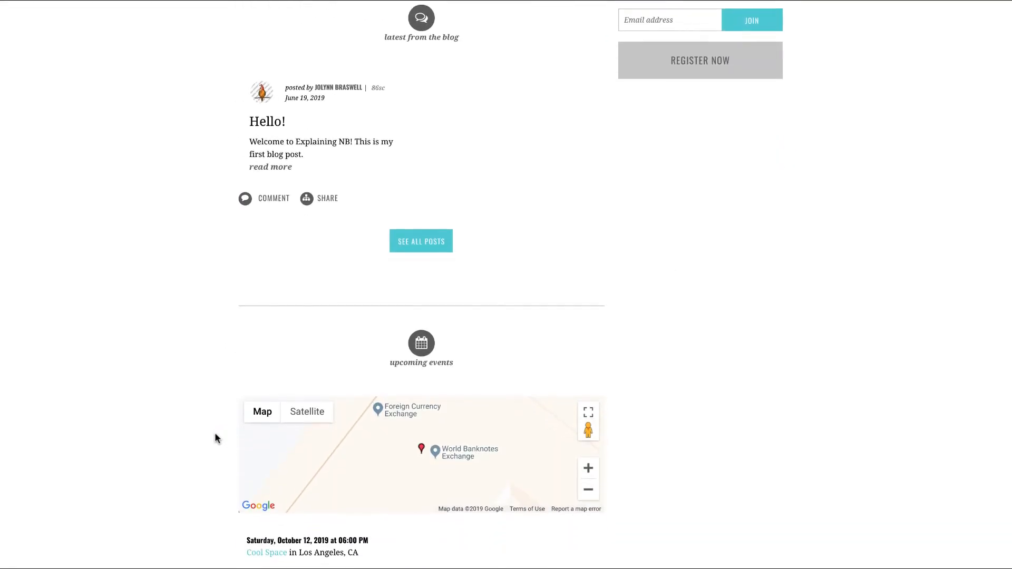
scroll("down", 3)
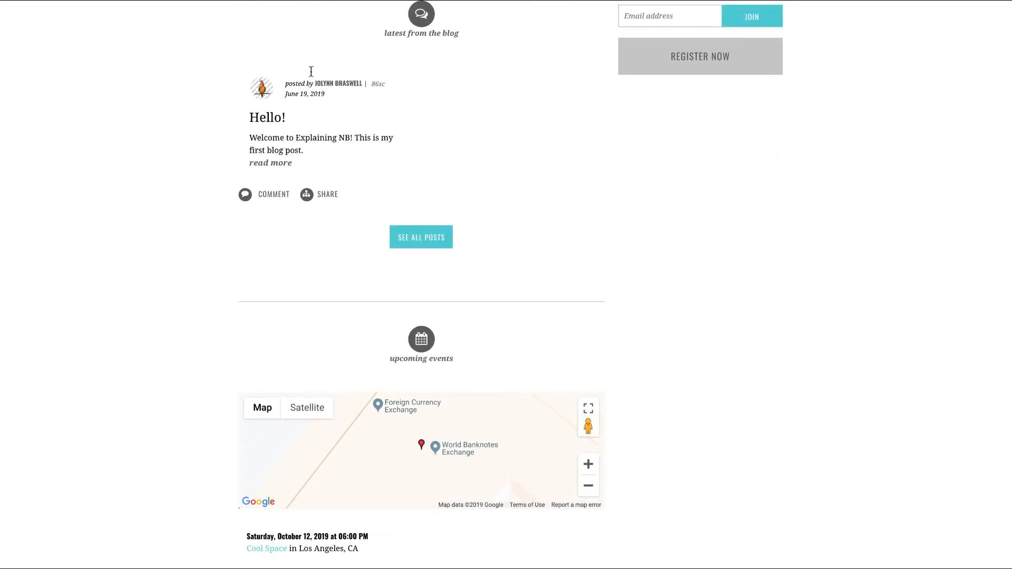
scroll("up", 3)
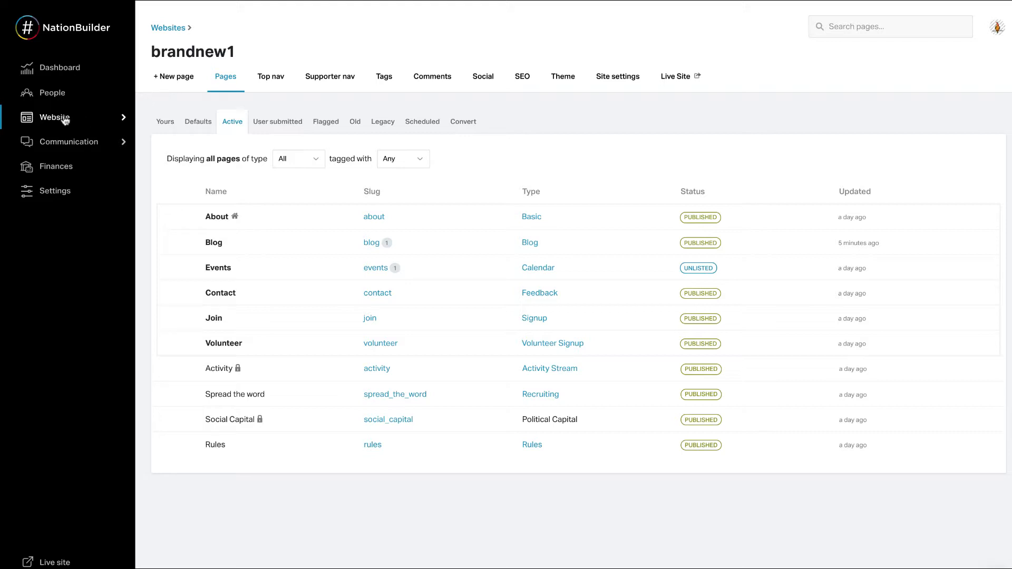
Open the About page from the pages list and view its Content editor.
left_click(55, 118)
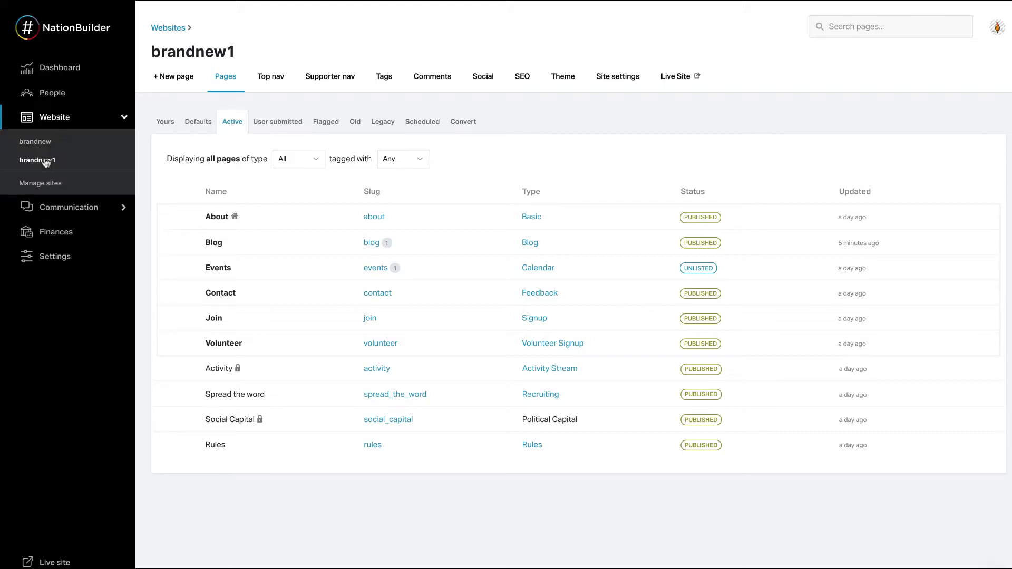
mouse_move(179, 221)
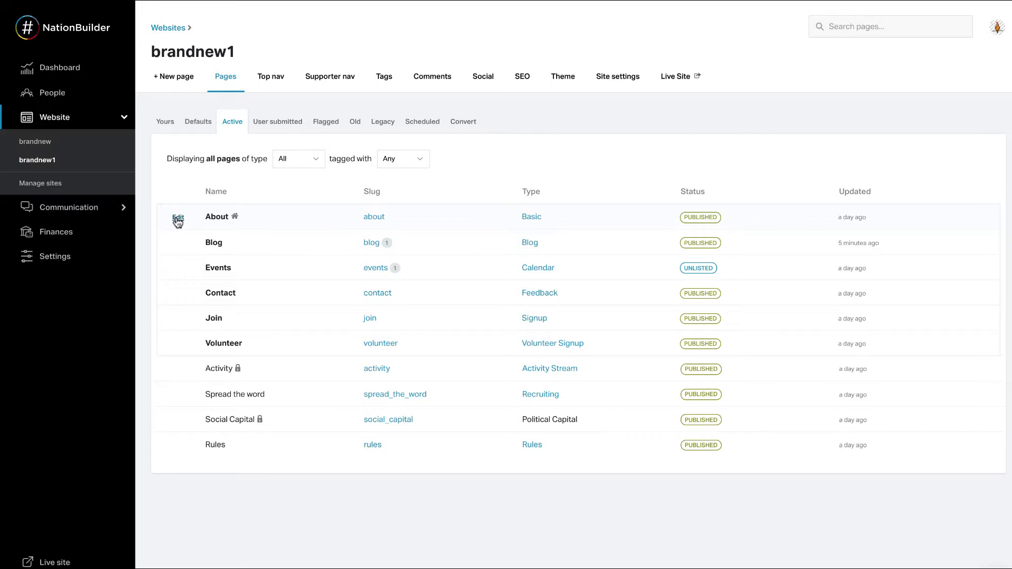
left_click(178, 218)
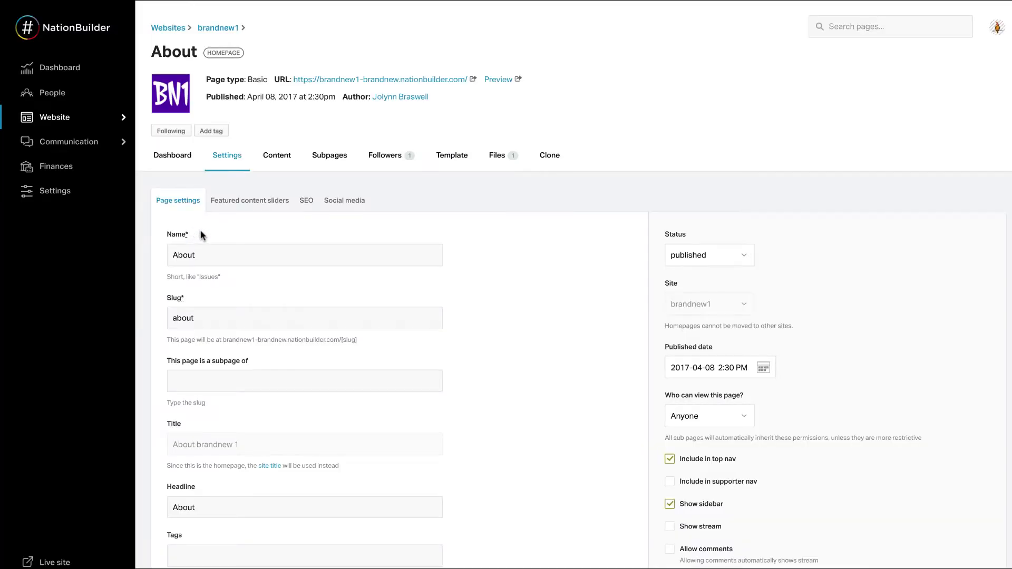
left_click(277, 155)
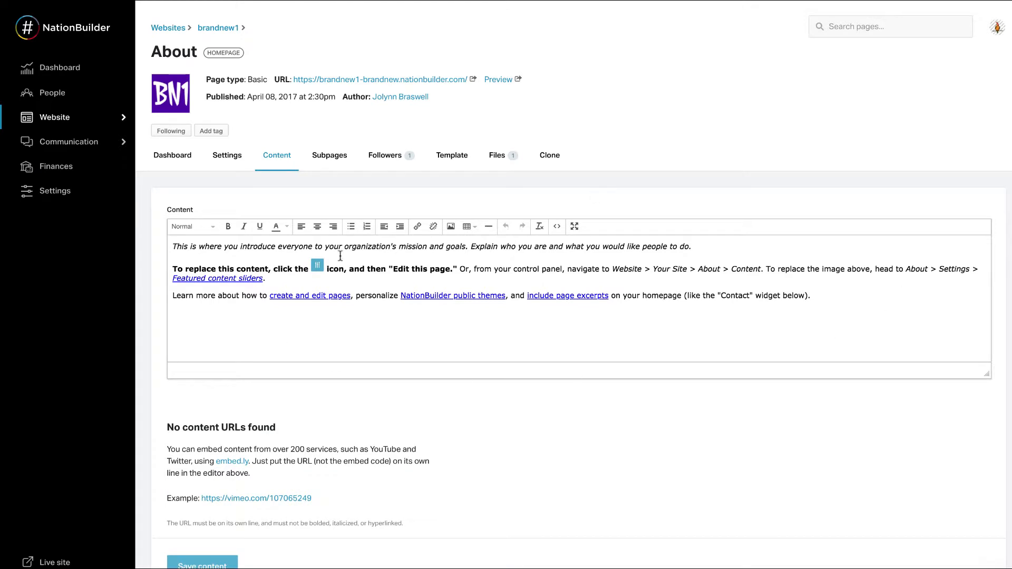
mouse_move(370, 12)
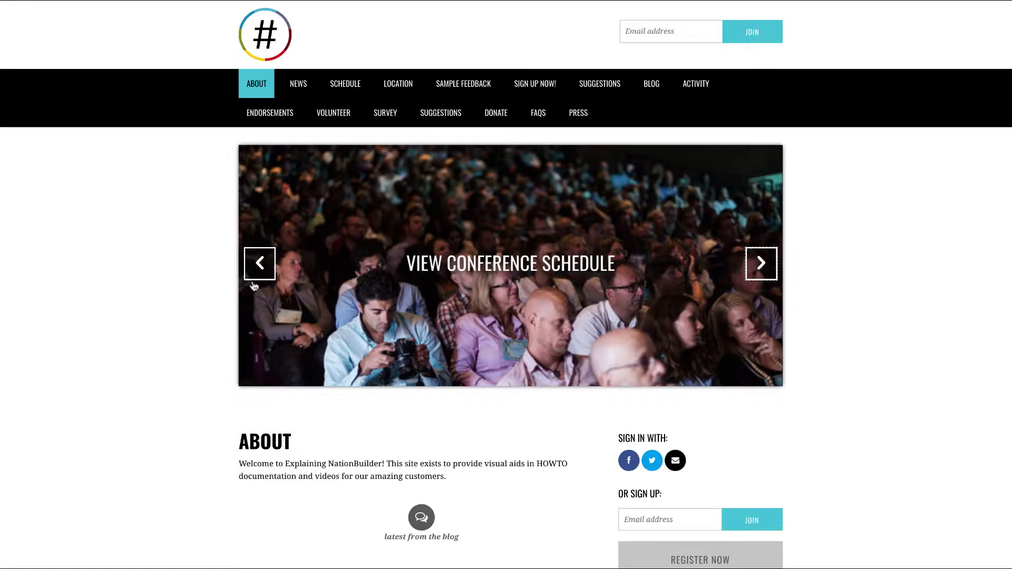
mouse_move(468, 186)
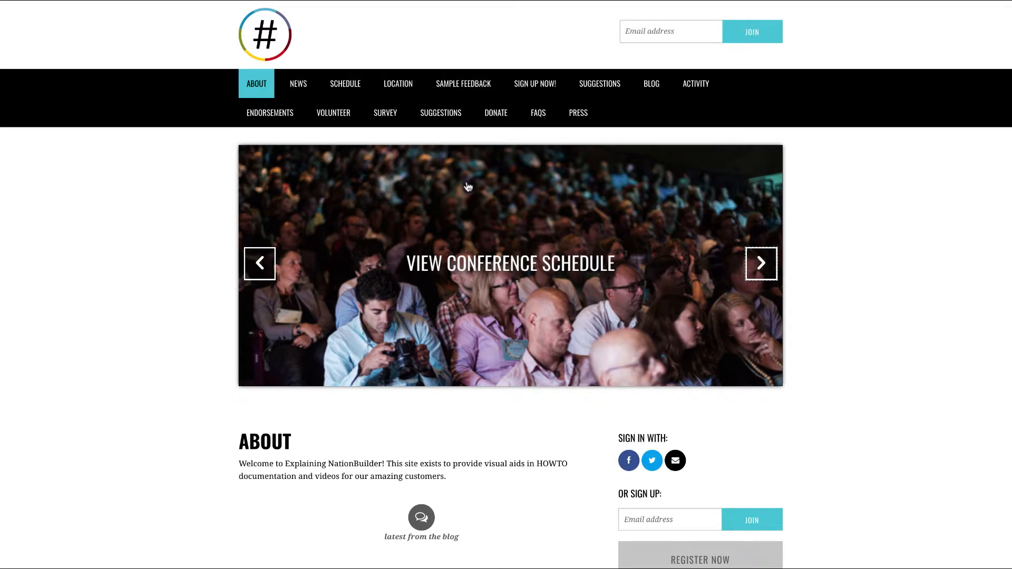
mouse_move(697, 289)
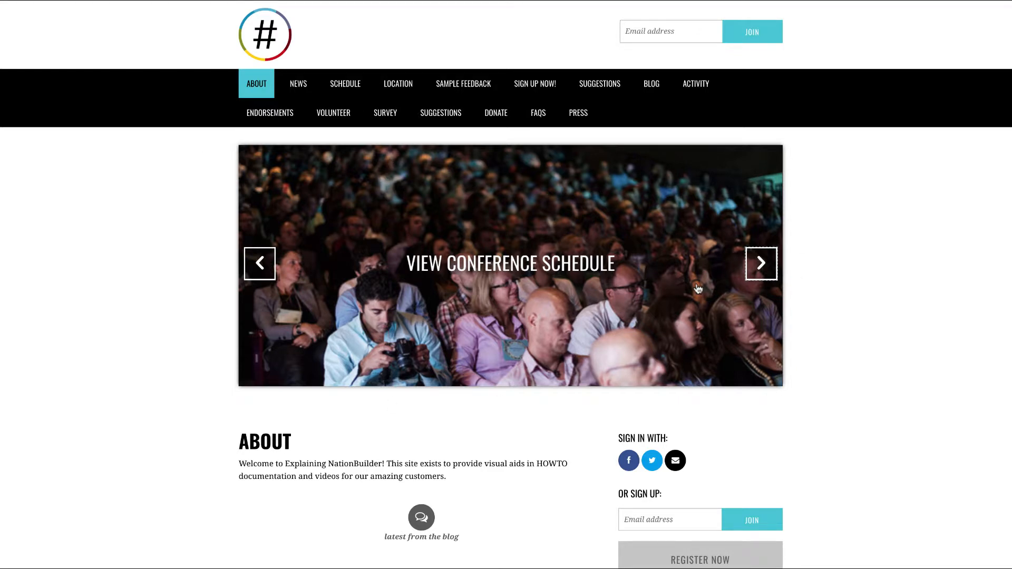
Advance the live About homepage slider through two more slides.
left_click(761, 264)
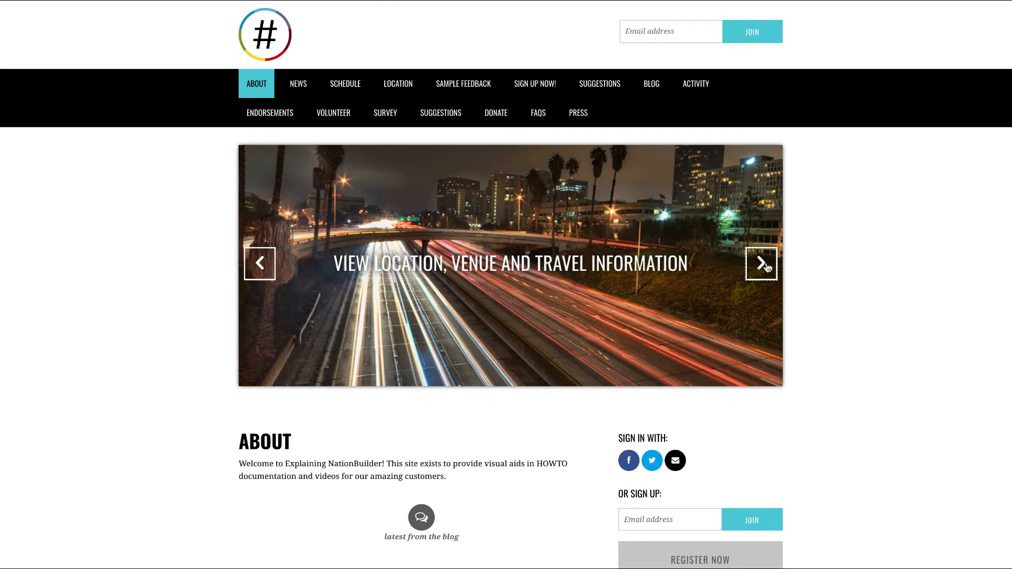
left_click(762, 264)
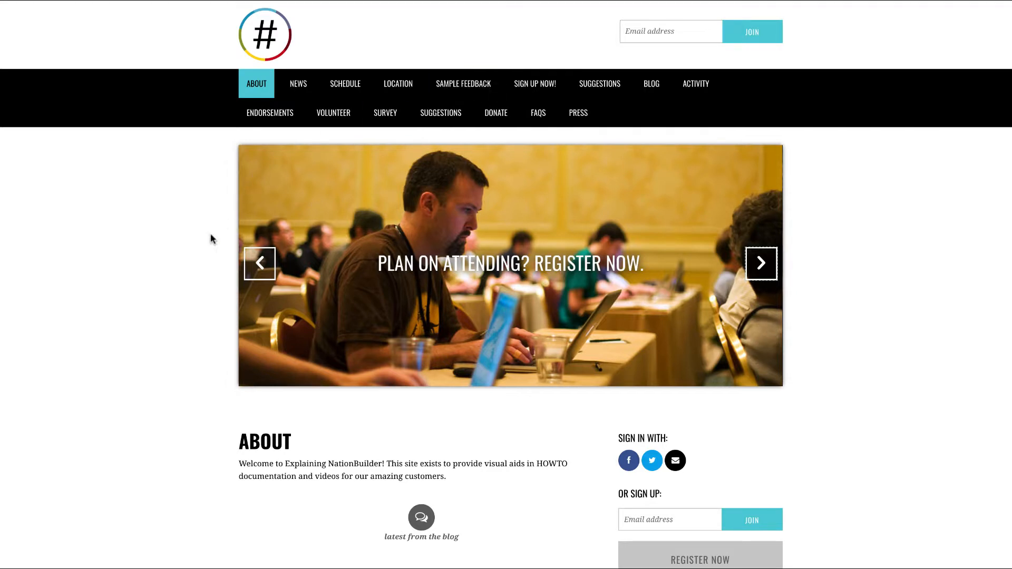
mouse_move(196, 247)
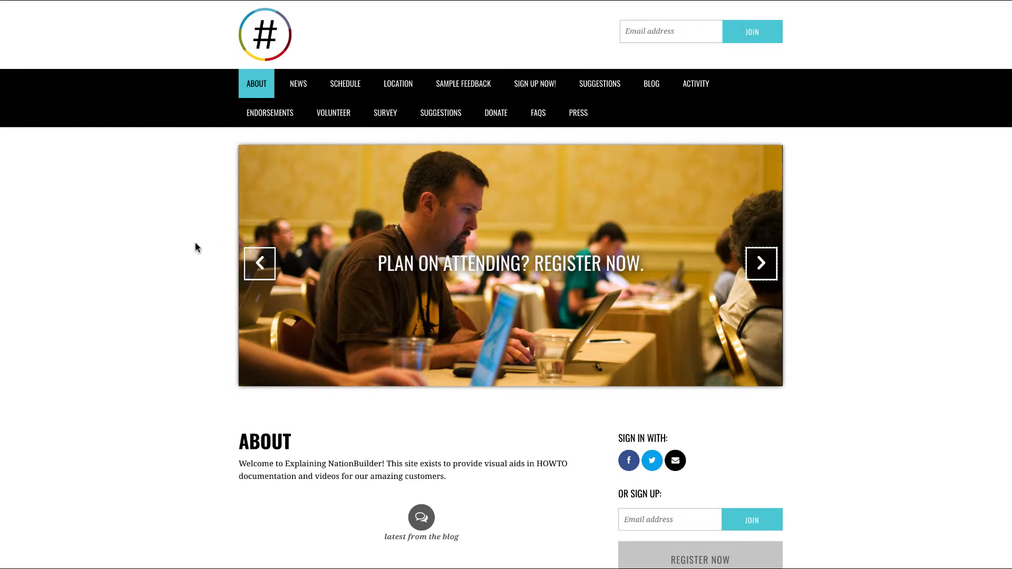
mouse_move(213, 229)
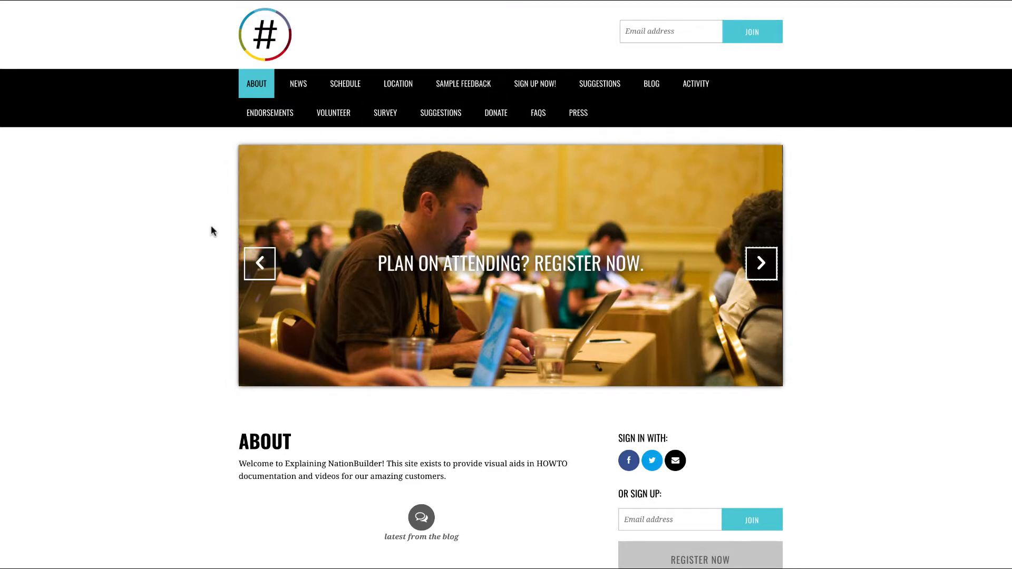
mouse_move(224, 223)
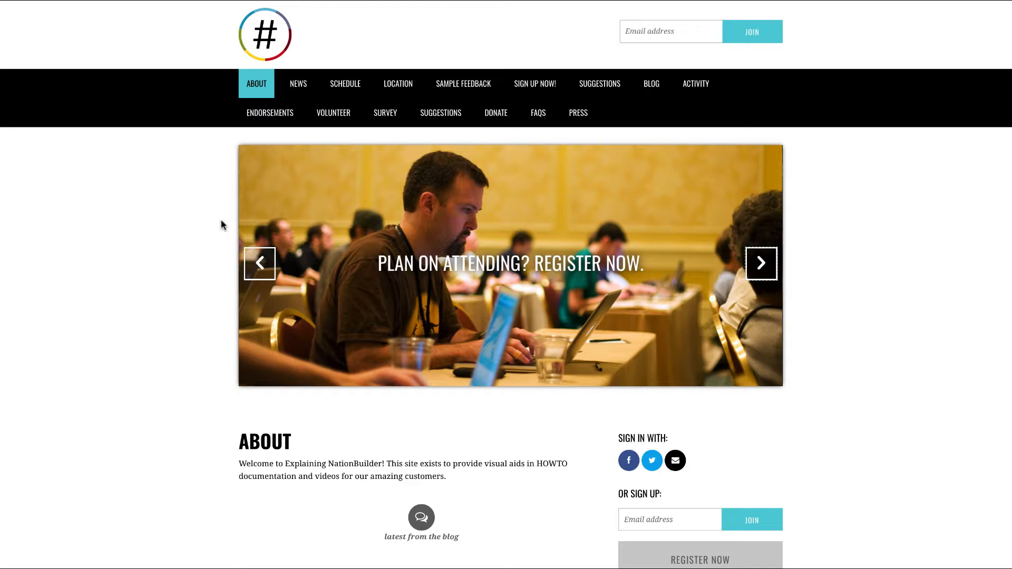
mouse_move(225, 221)
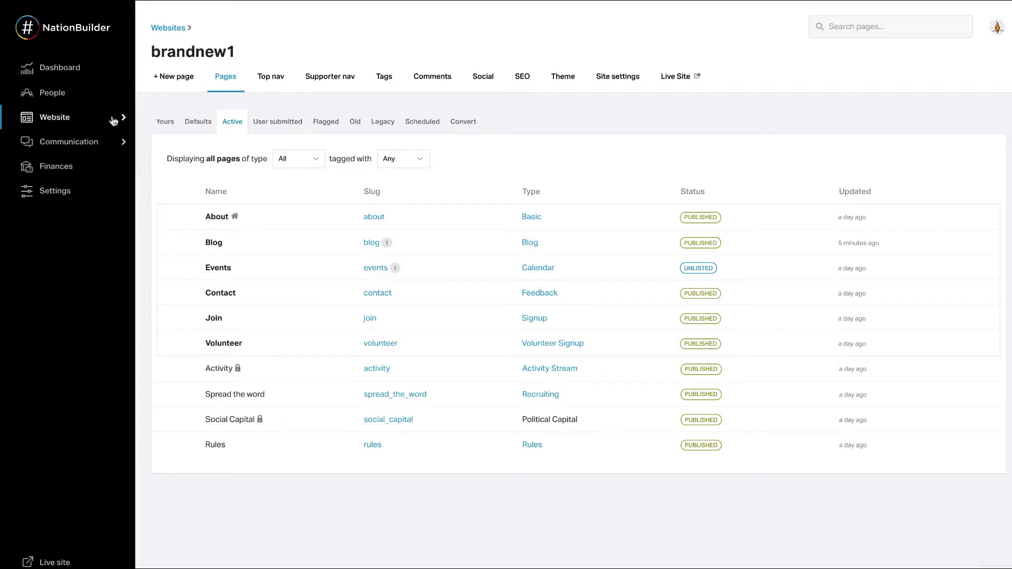
Reach the About page's Featured content sliders form with the existing 'example' slider.
left_click(54, 117)
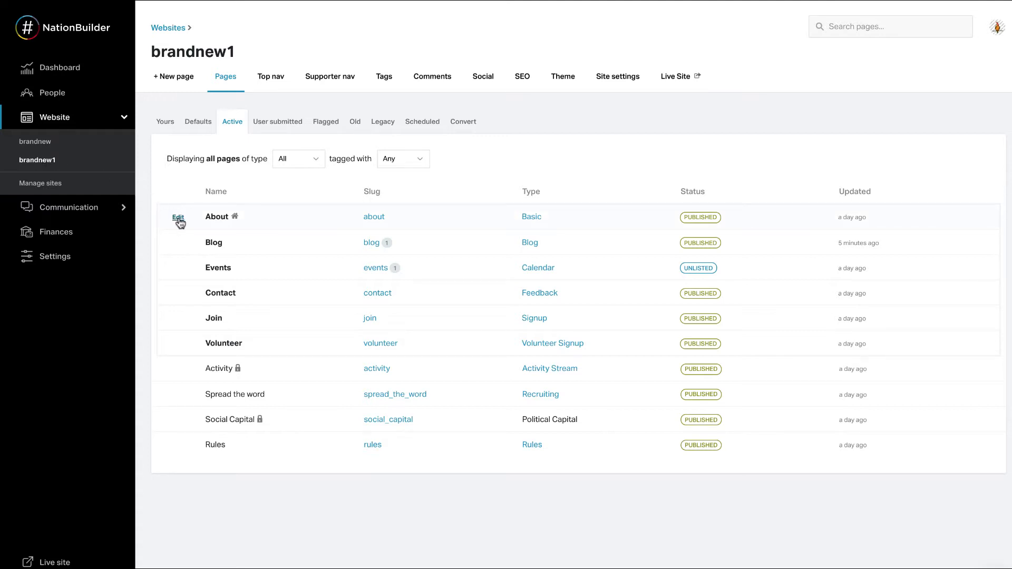
left_click(178, 217)
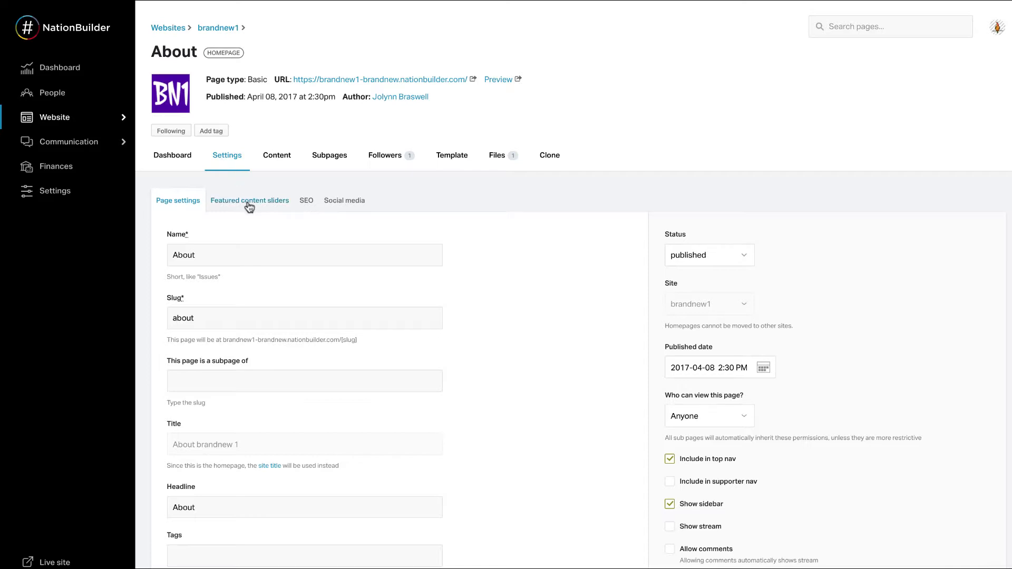
left_click(249, 201)
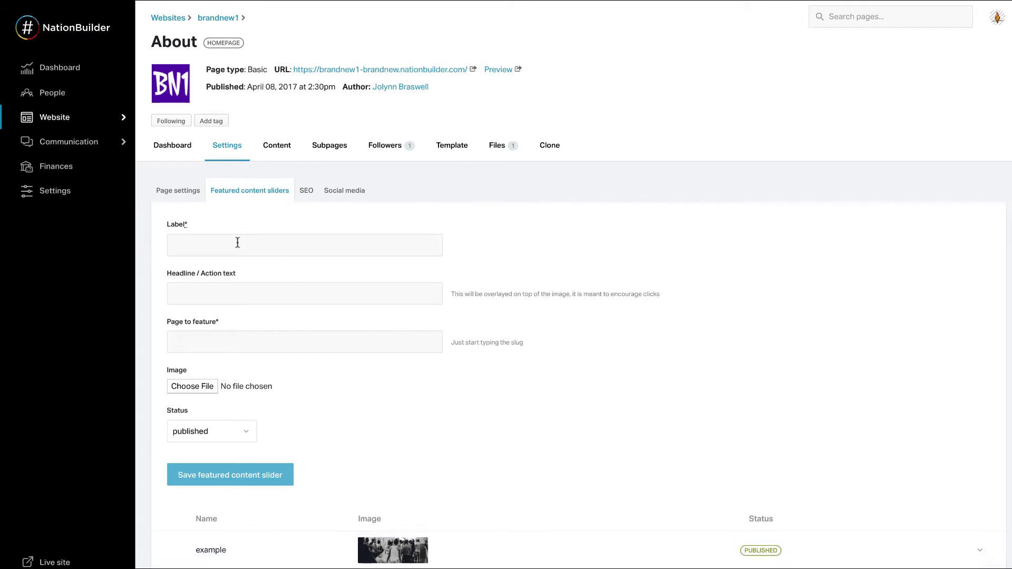
Label the slider Blog, headline 'Check out the blog!', and feature the blog page slug.
type("Blog")
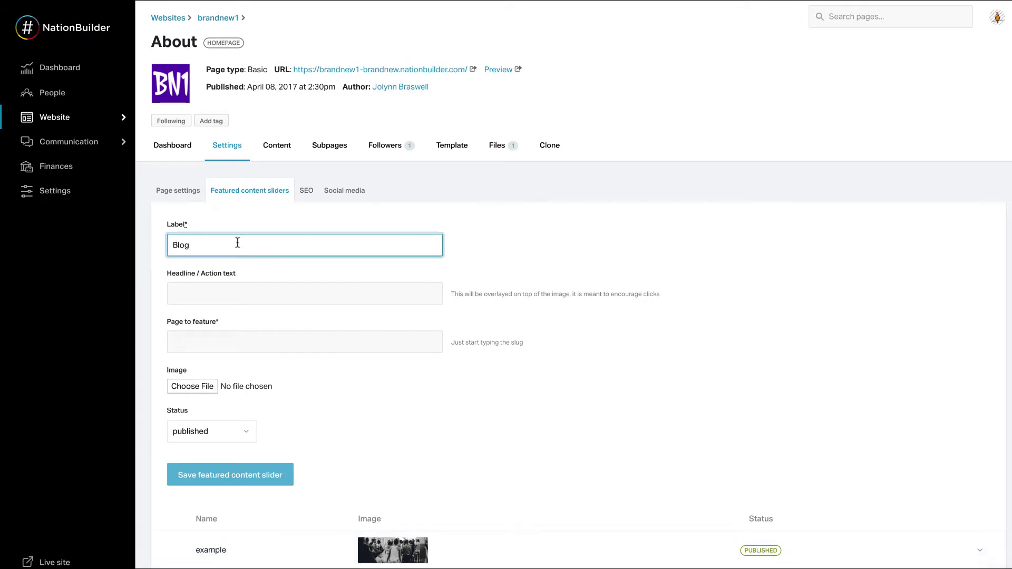
type("Check out the bl")
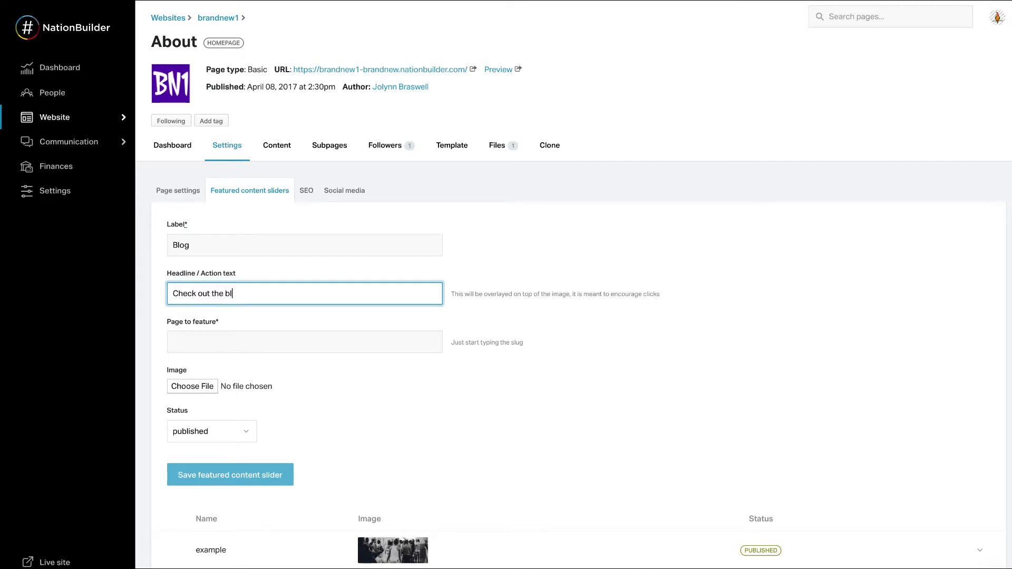
type("o")
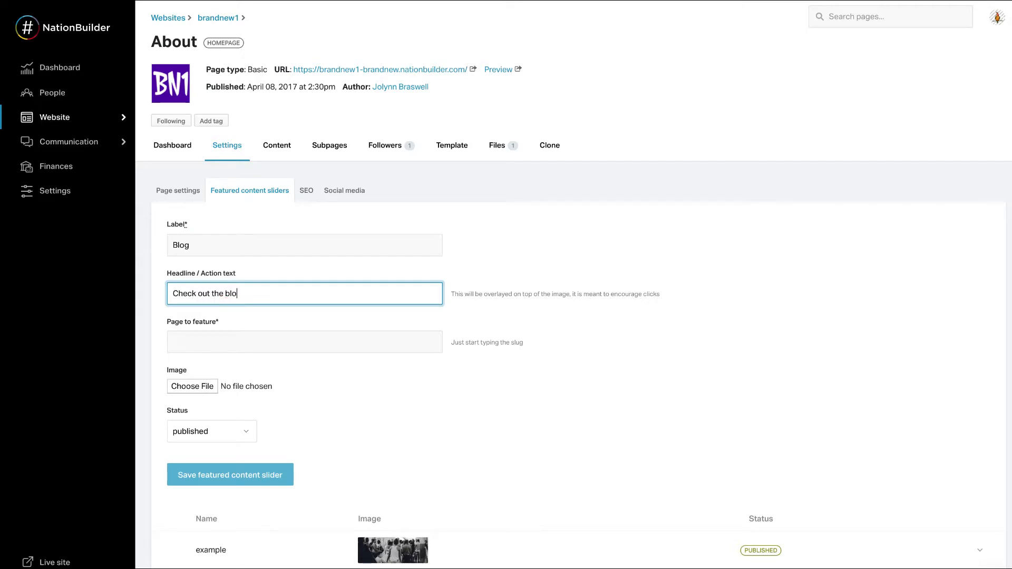
left_click(305, 341)
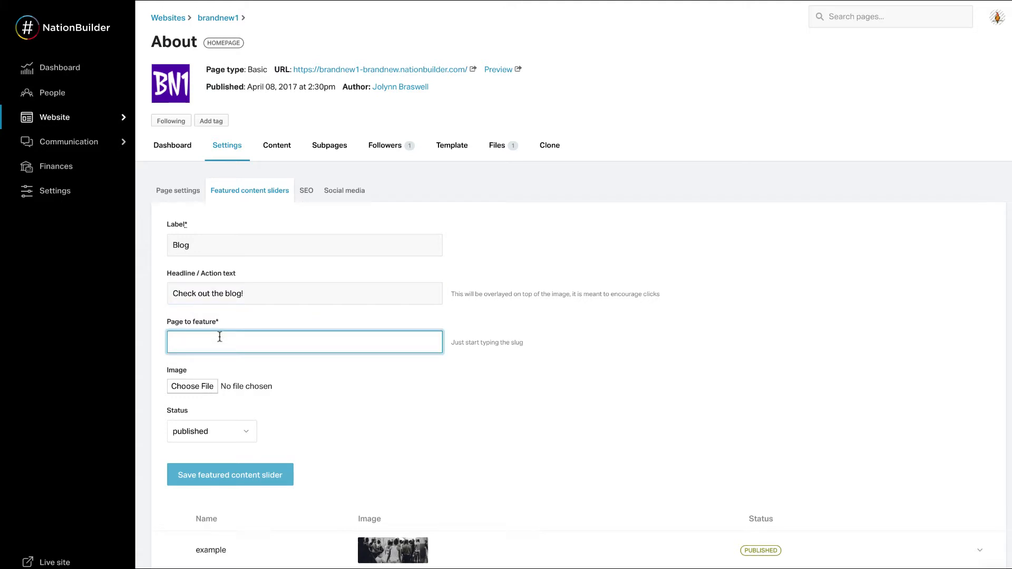
type("blog")
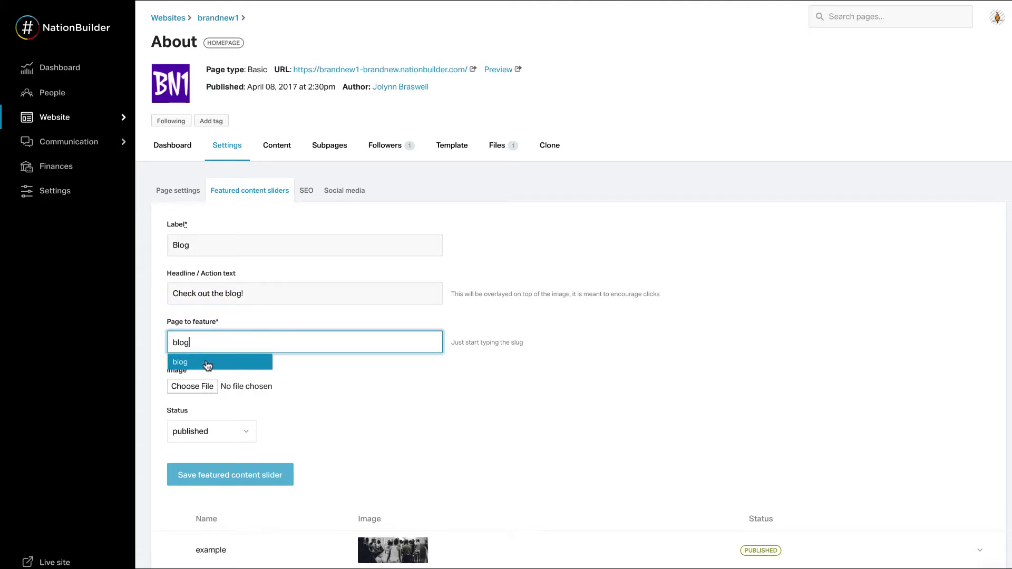
left_click(207, 363)
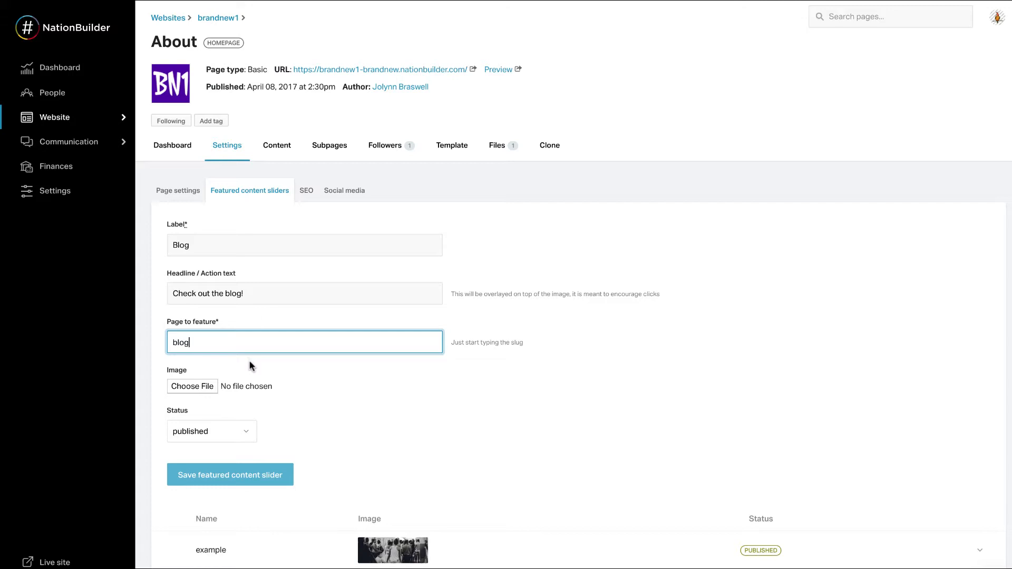
mouse_move(256, 375)
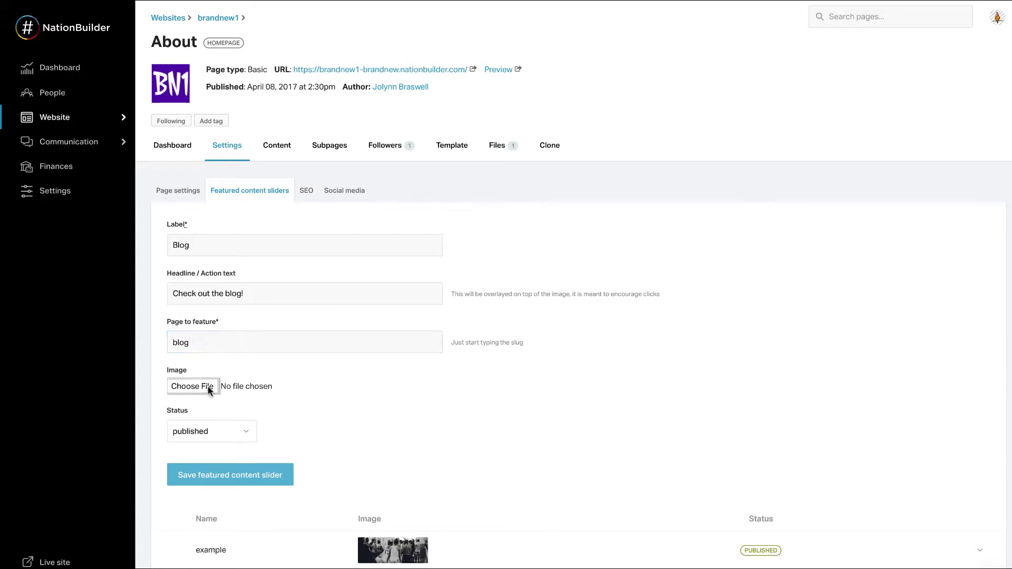
Attach giraffe 1.jpg as the slider image and save the new Blog slider.
left_click(192, 386)
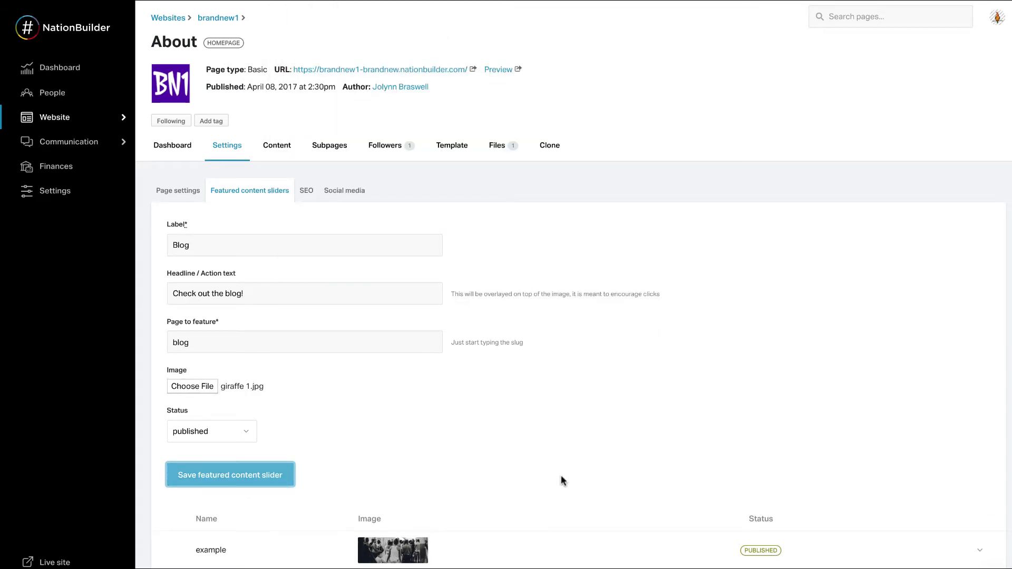
left_click(230, 474)
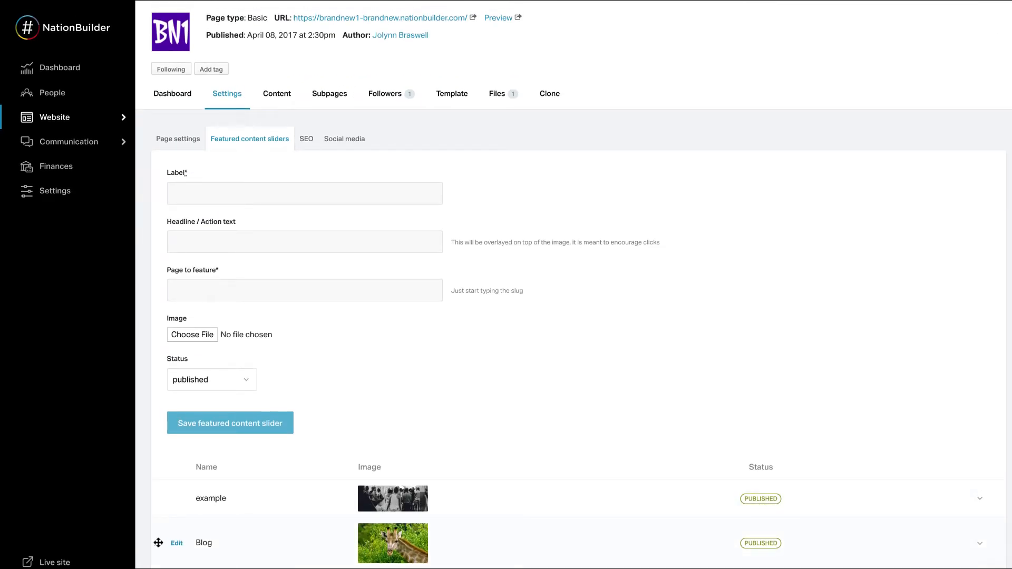
Move the Blog slider above 'example' and view the live site homepage.
left_click_drag(158, 543, 162, 490)
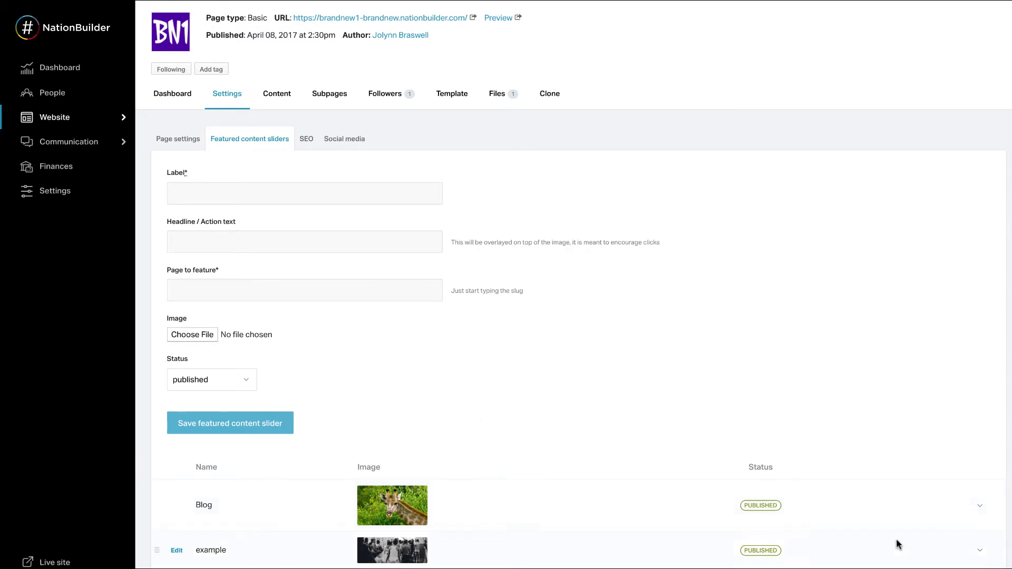
left_click(981, 506)
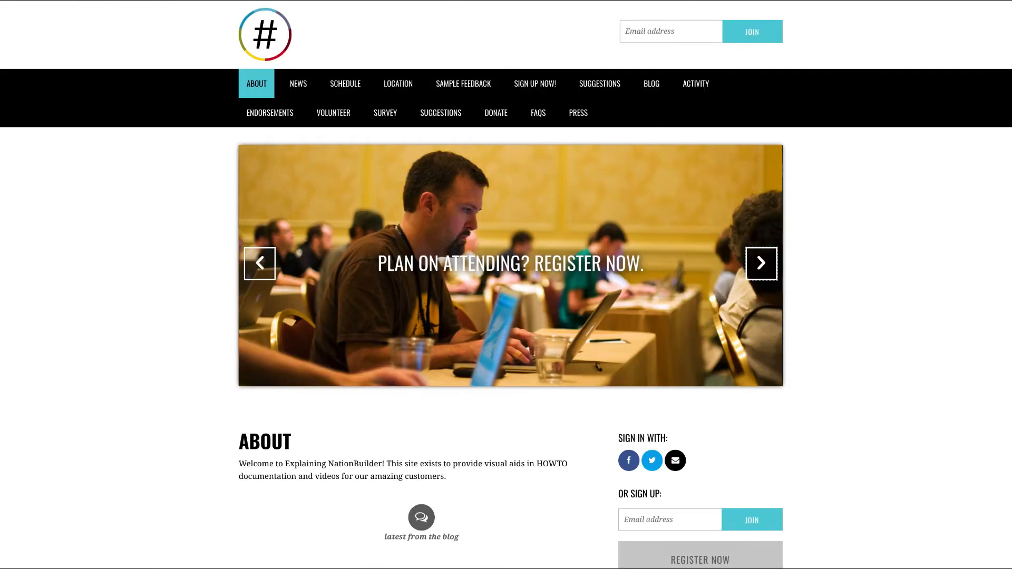
Scroll down the live homepage to review its content.
scroll("down", 3)
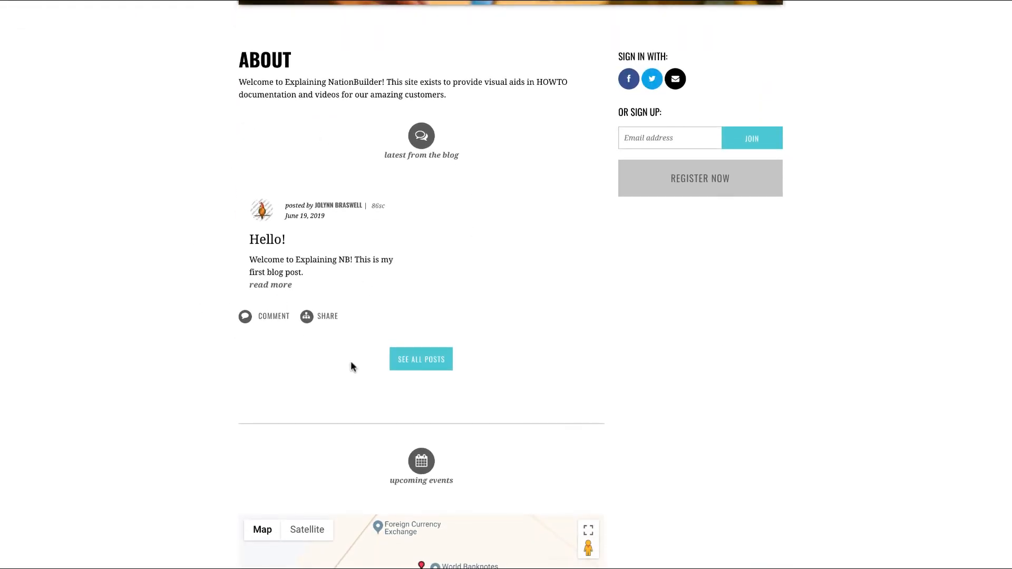
scroll("down", 3)
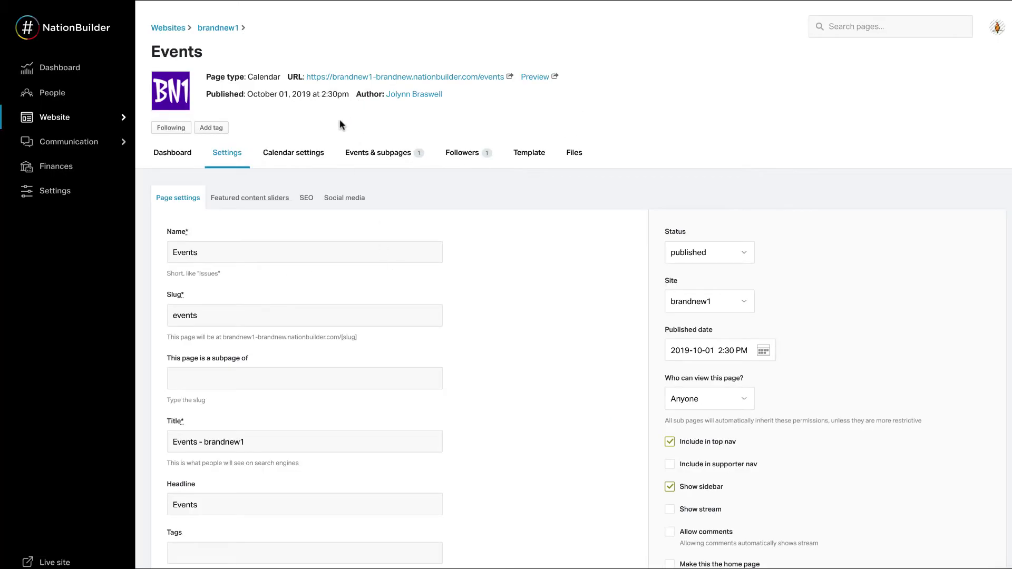
Enter 'homepage' in the Events page Tags field and save the page.
left_click(304, 252)
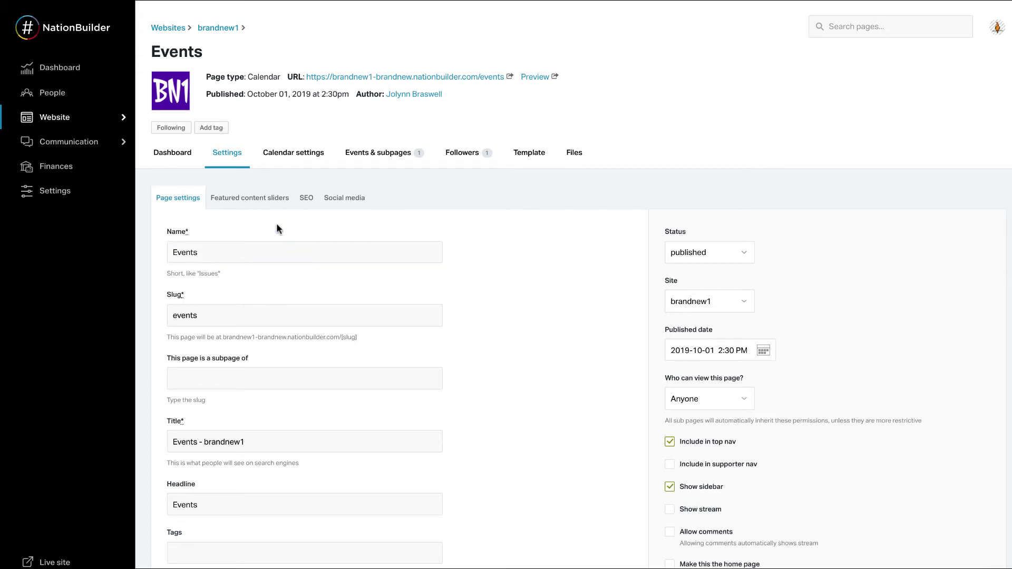
mouse_move(265, 227)
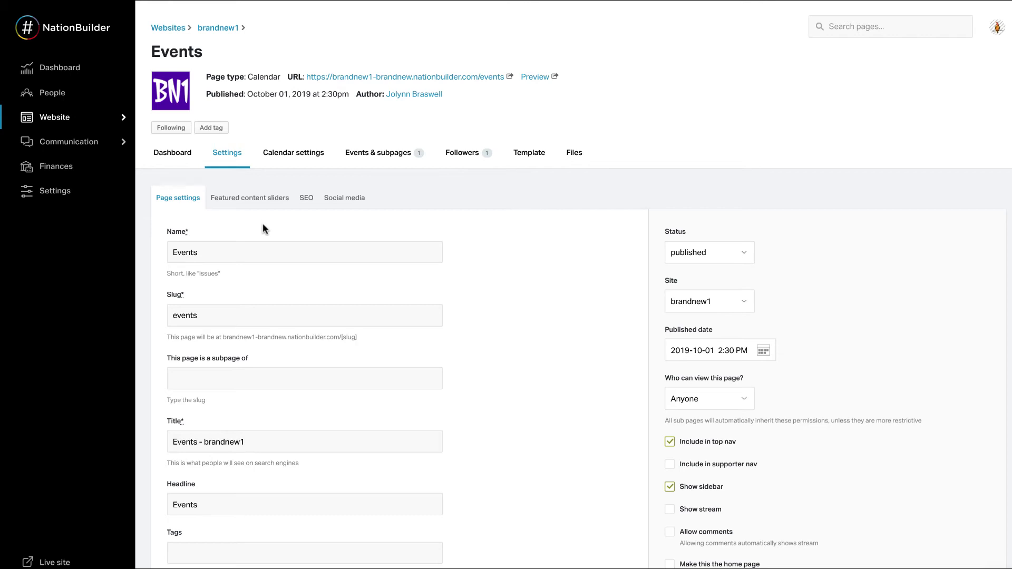
mouse_move(257, 229)
type("home")
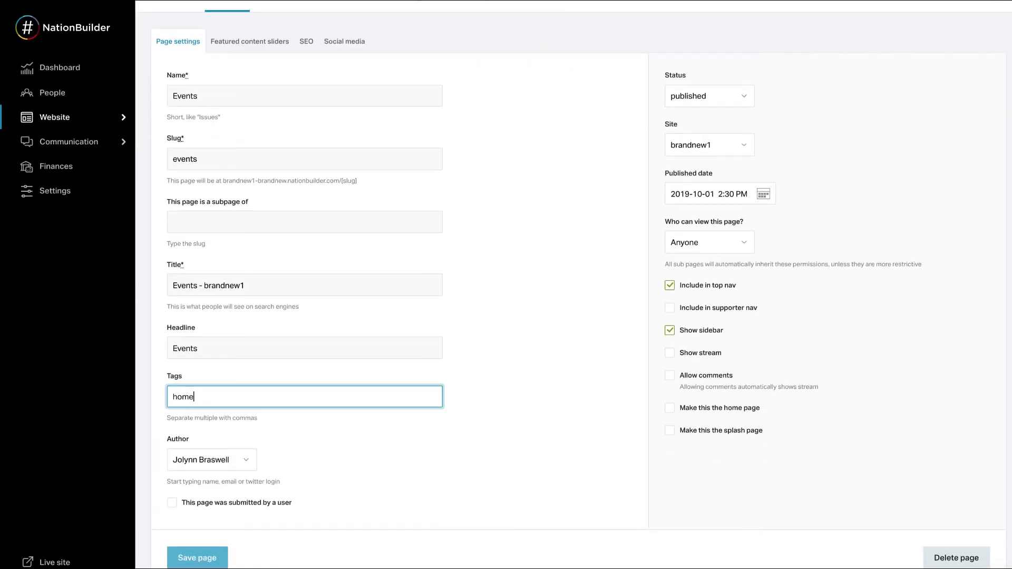
type("page")
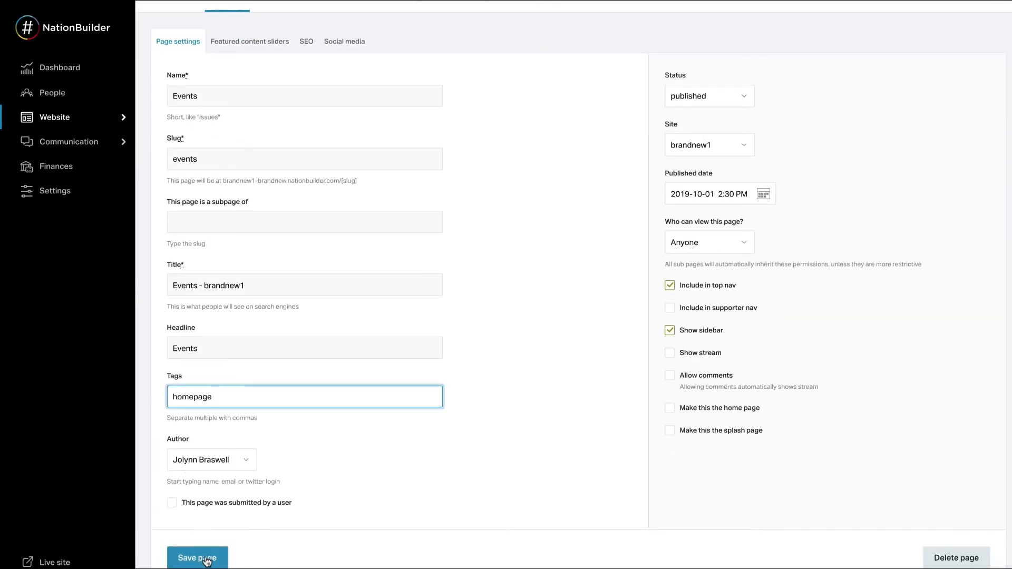
left_click(197, 559)
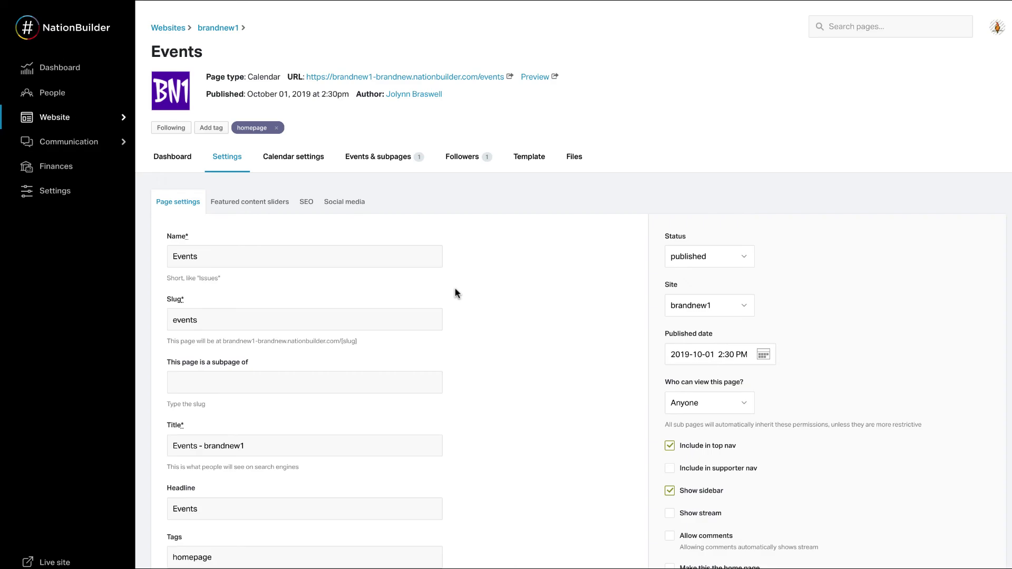
scroll("down", 3)
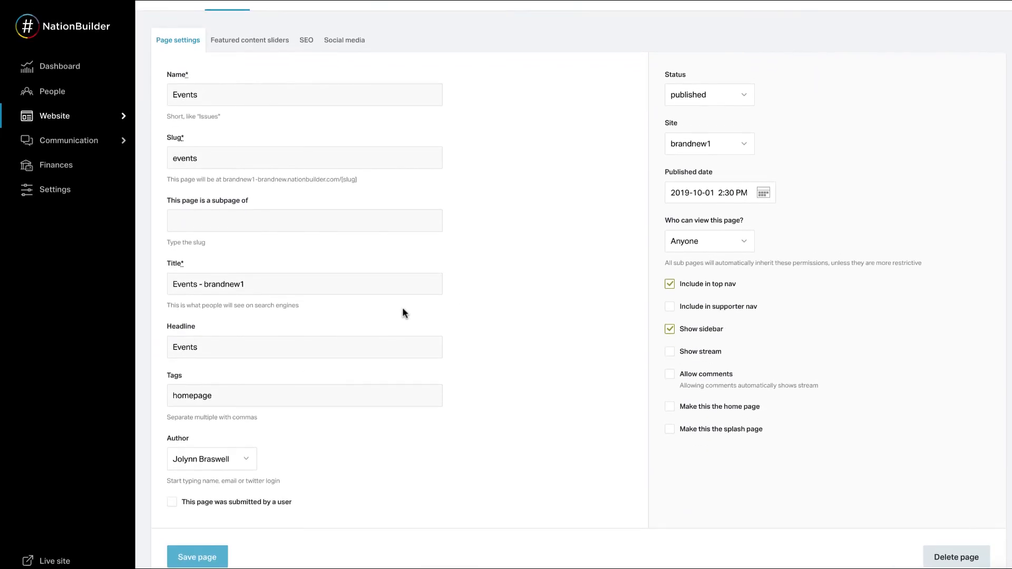
left_click(304, 396)
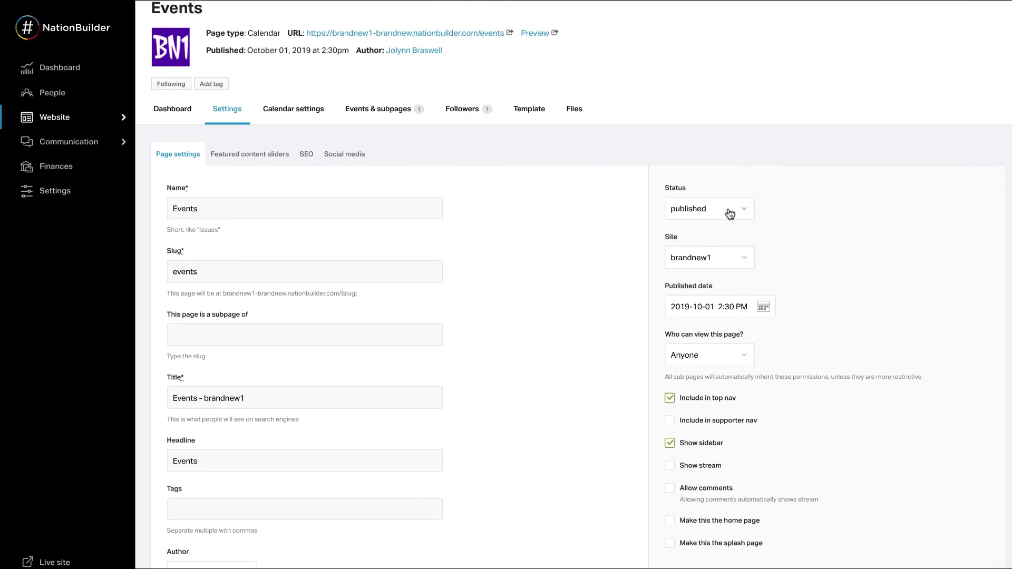
scroll("down", 3)
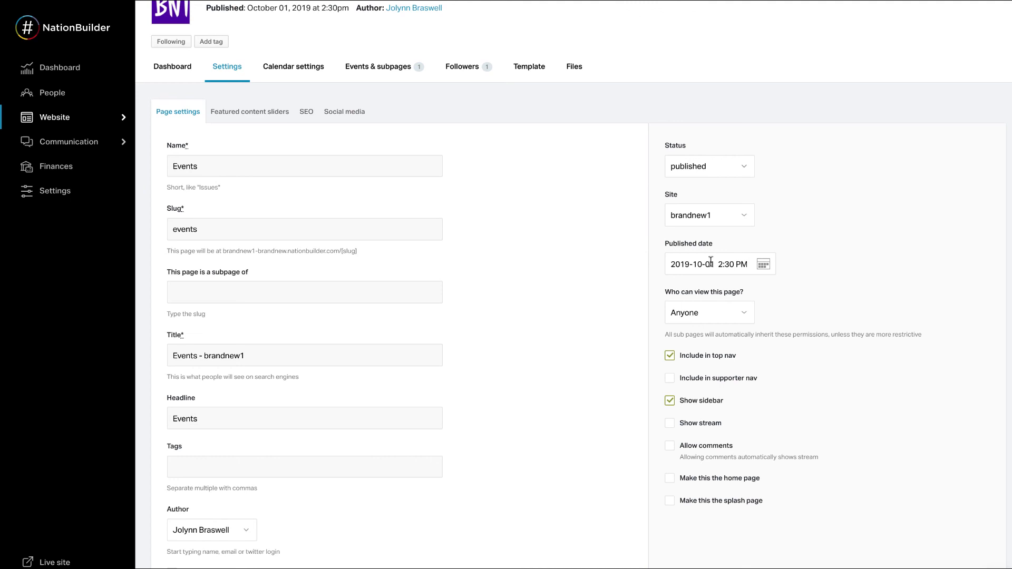
left_click(708, 263)
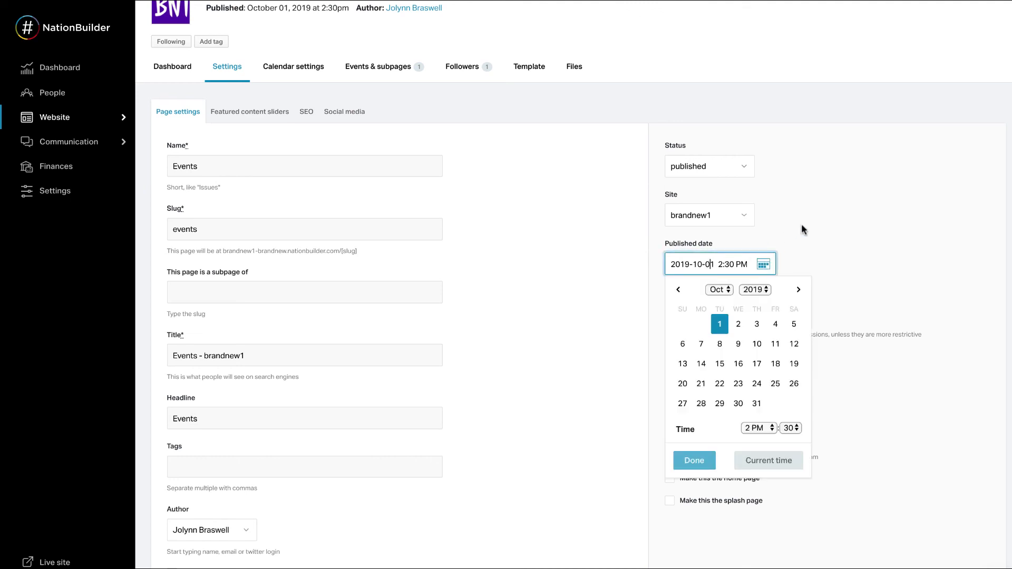
left_click(693, 460)
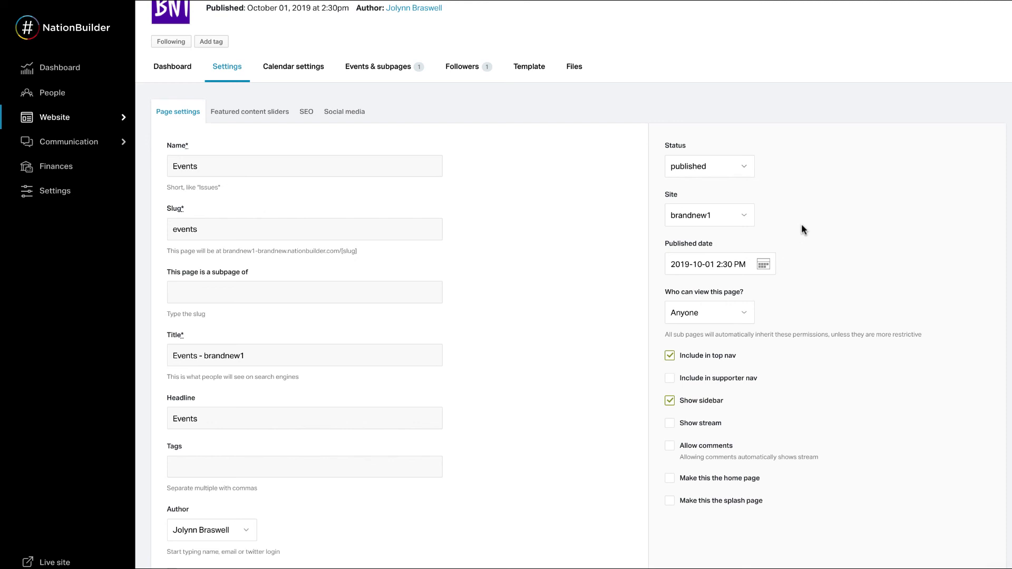